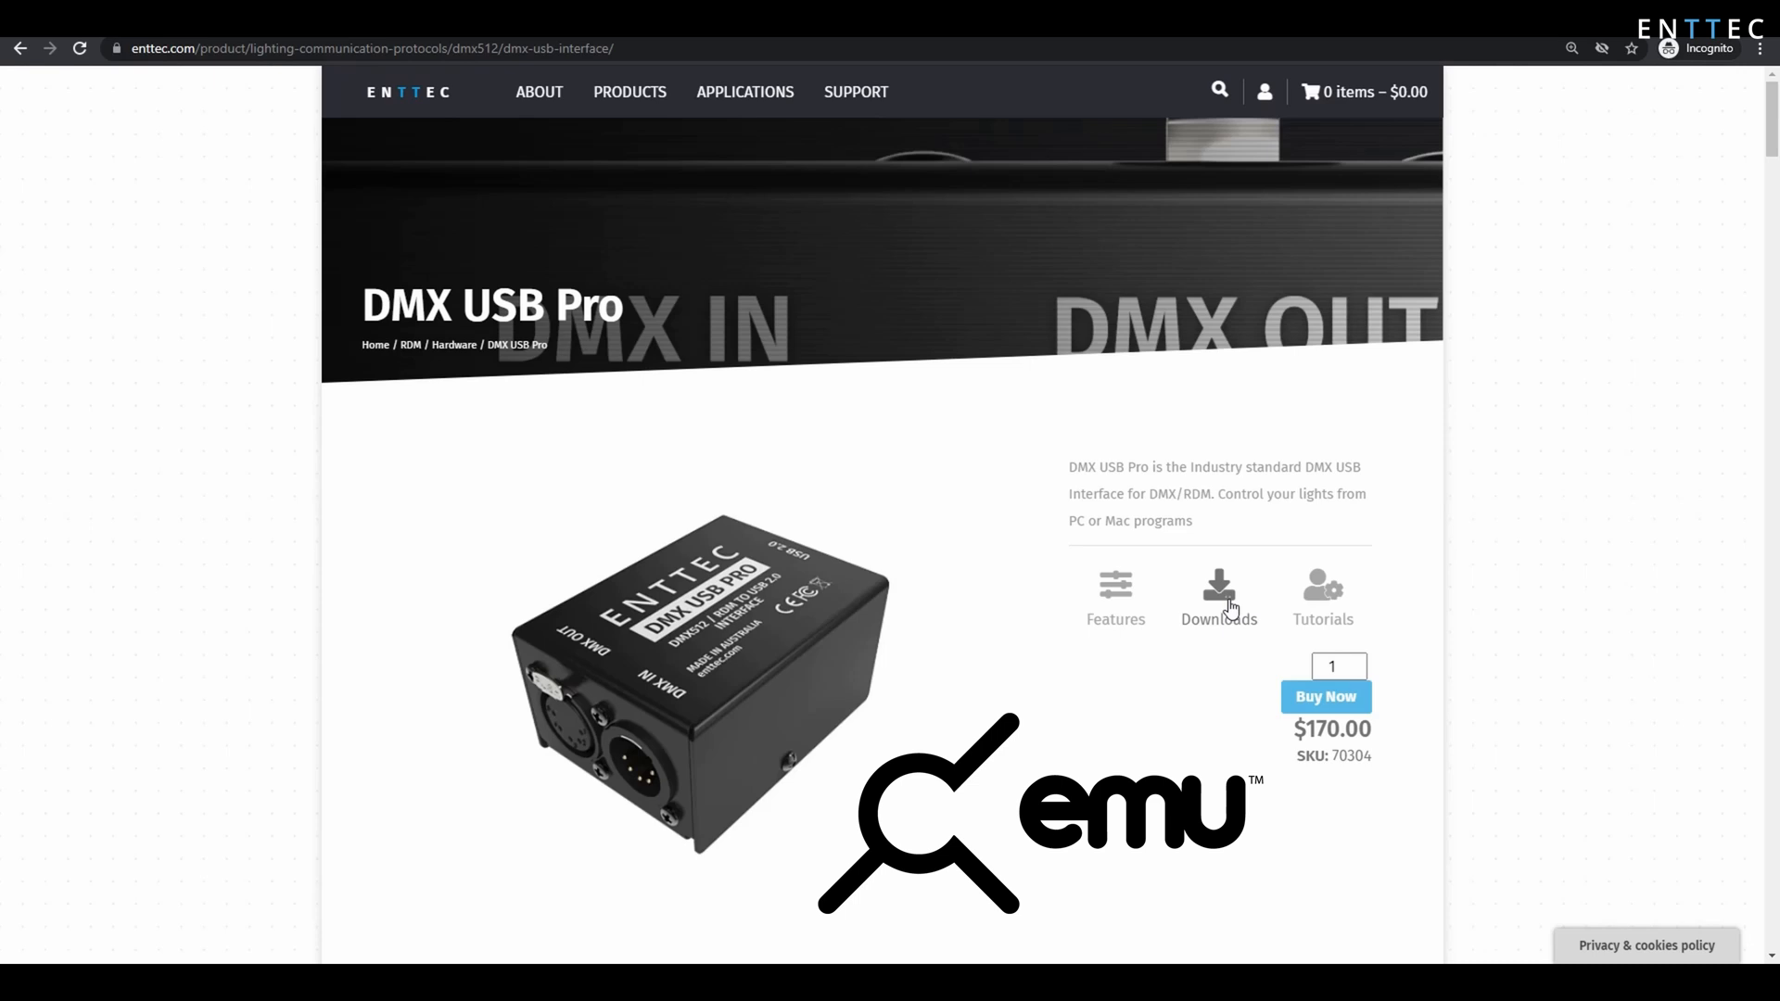
# Go to the Downloads section of the ENTTEC DMX USB Pro product page.
pyautogui.click(1218, 599)
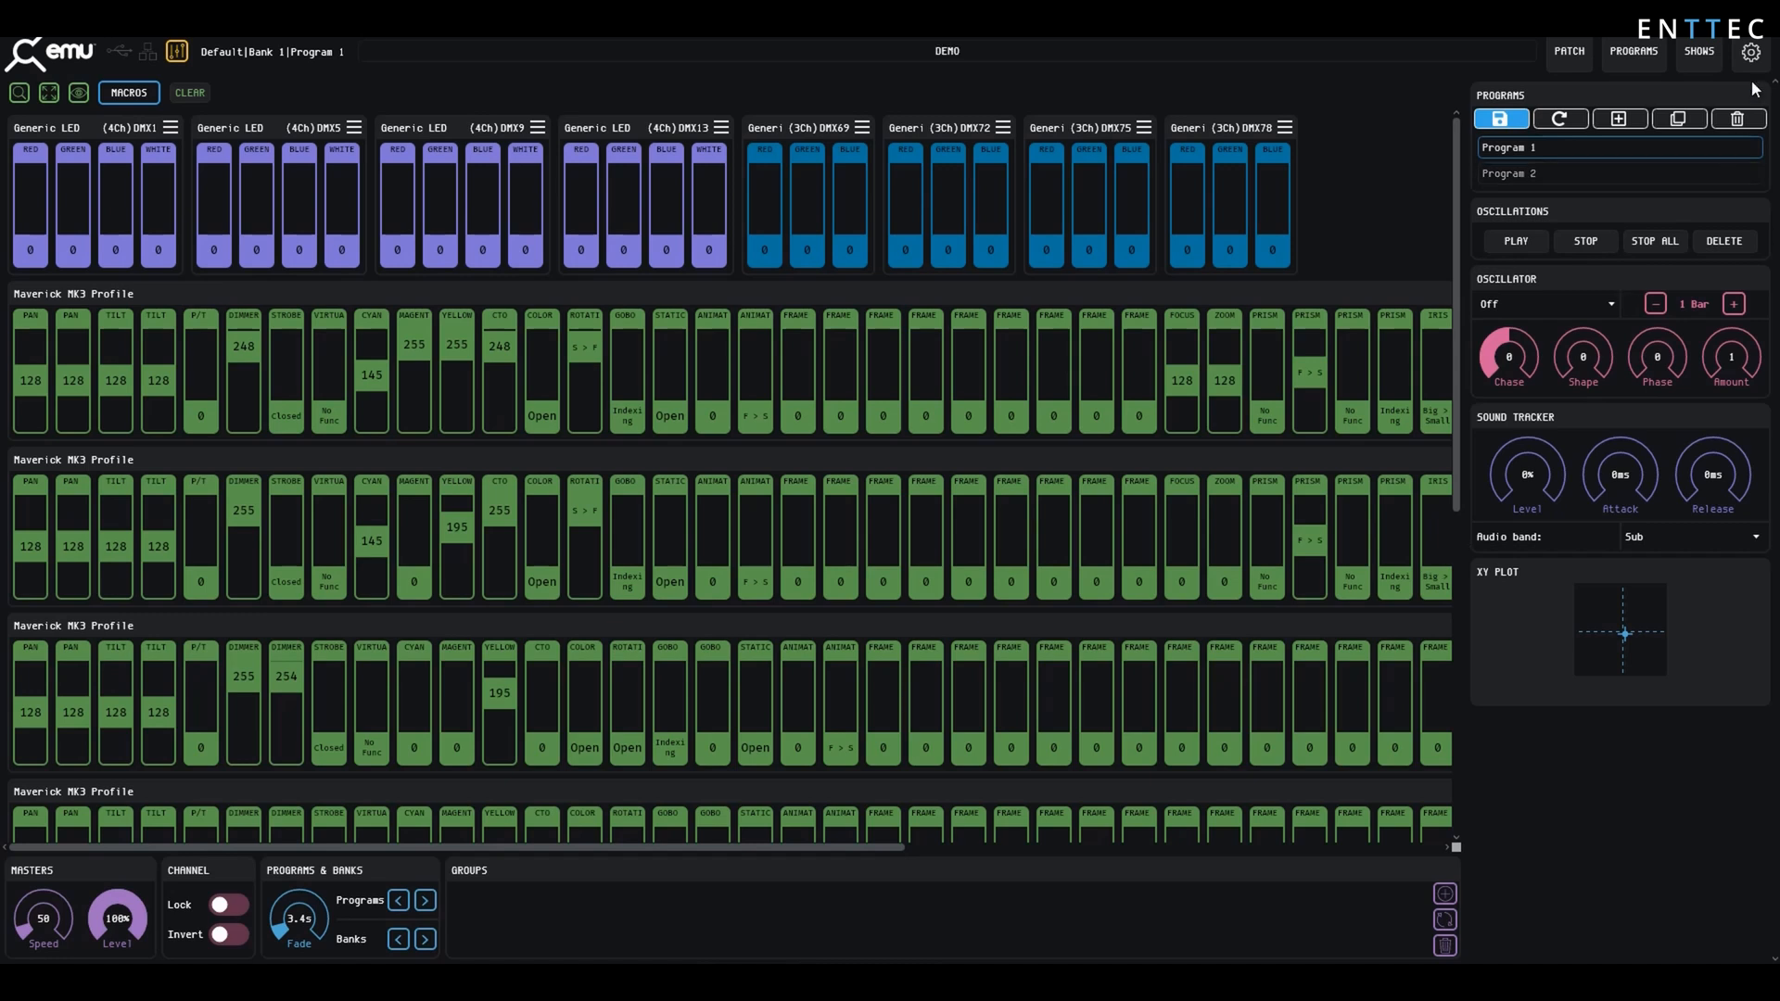
# Show EMU's output preferences and rescan for connected output devices.
pyautogui.click(1750, 52)
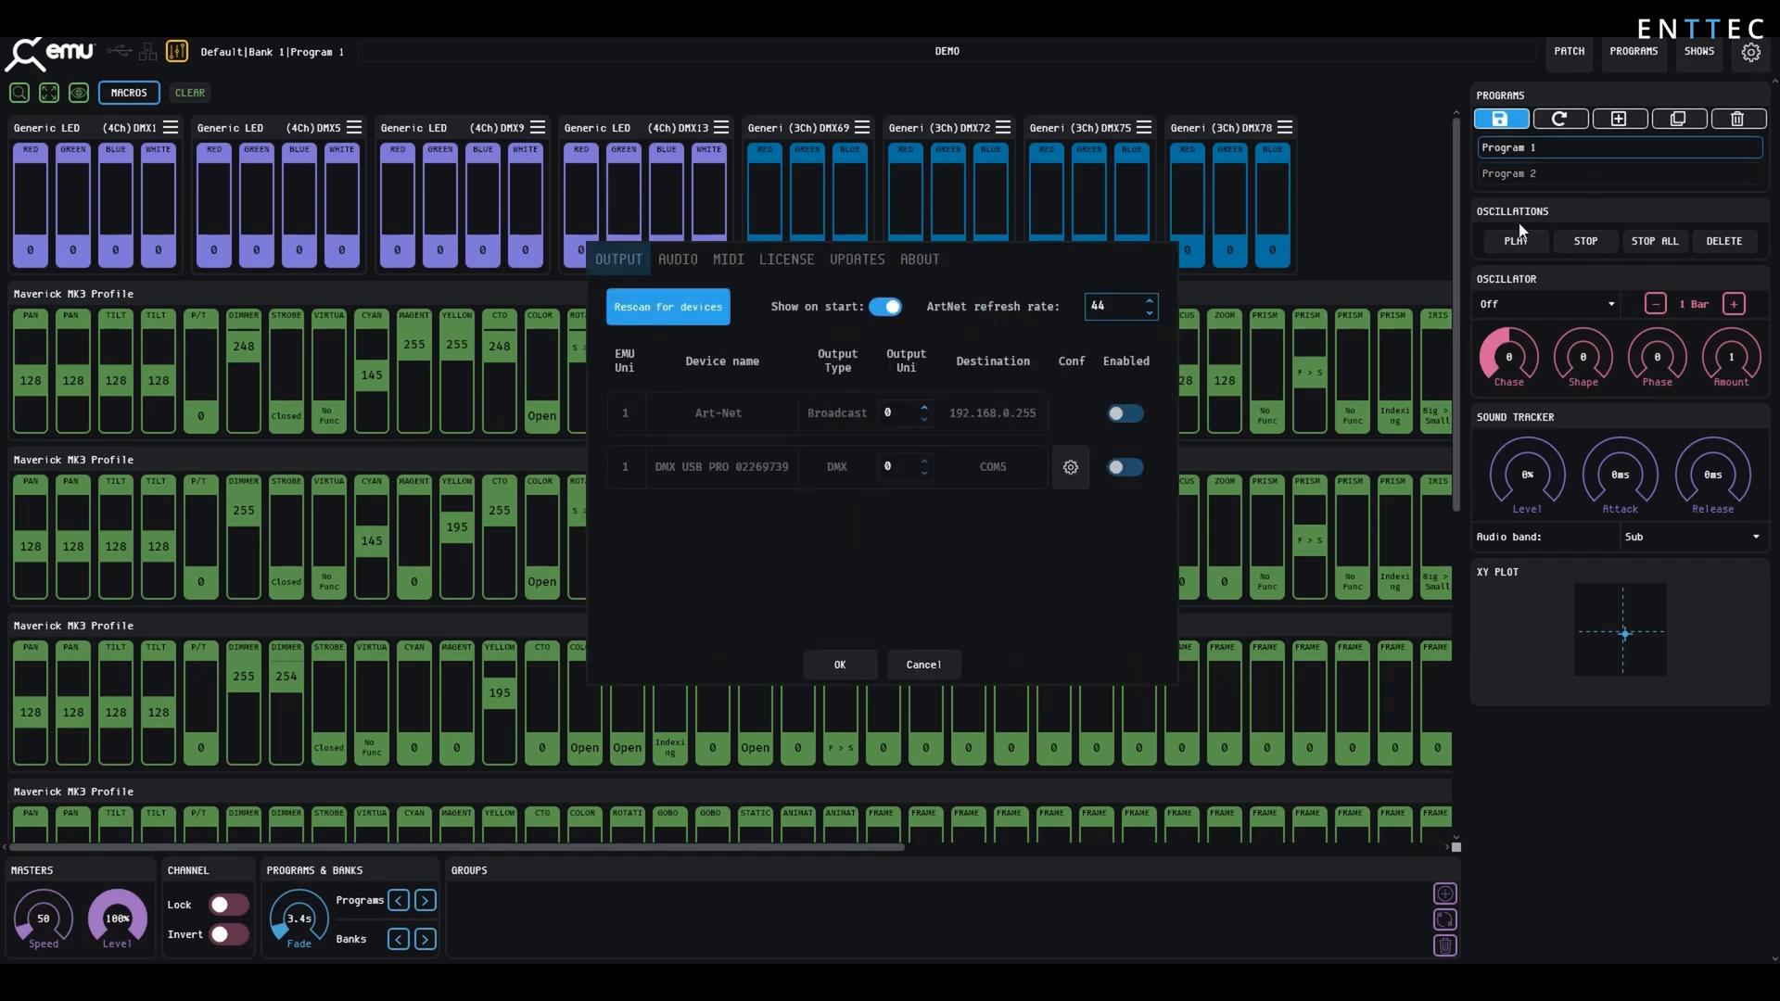
pyautogui.moveTo(884, 439)
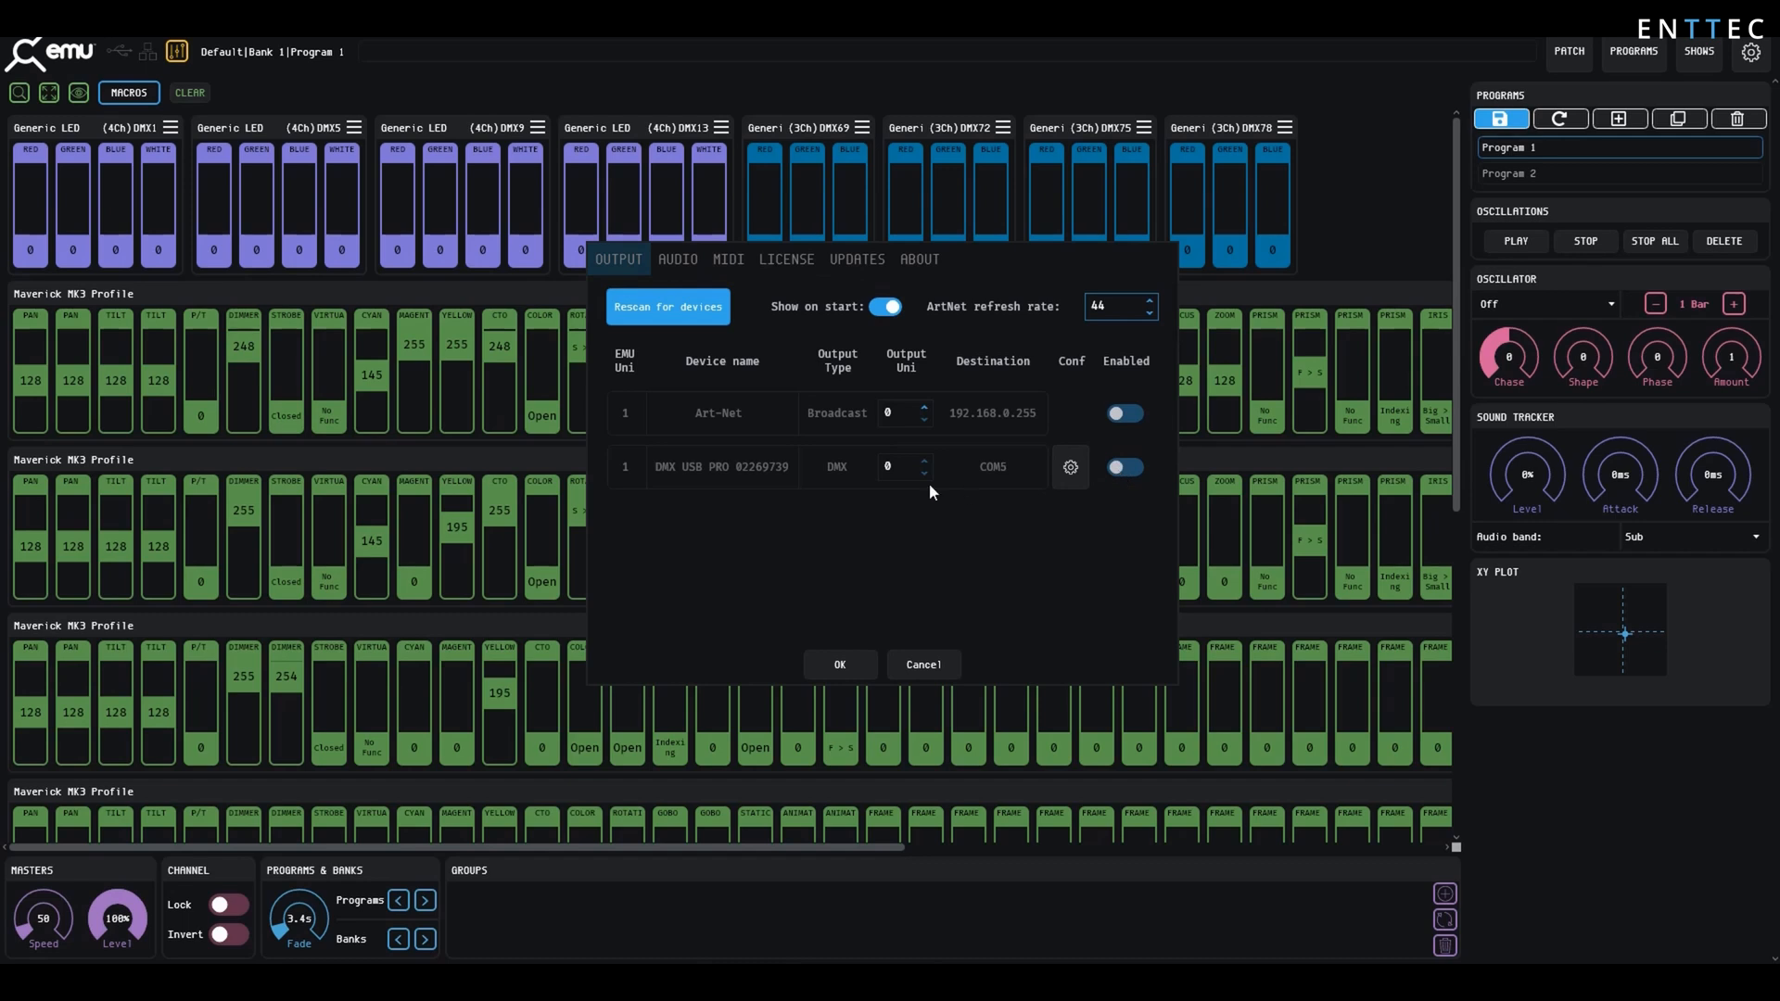
pyautogui.moveTo(766, 480)
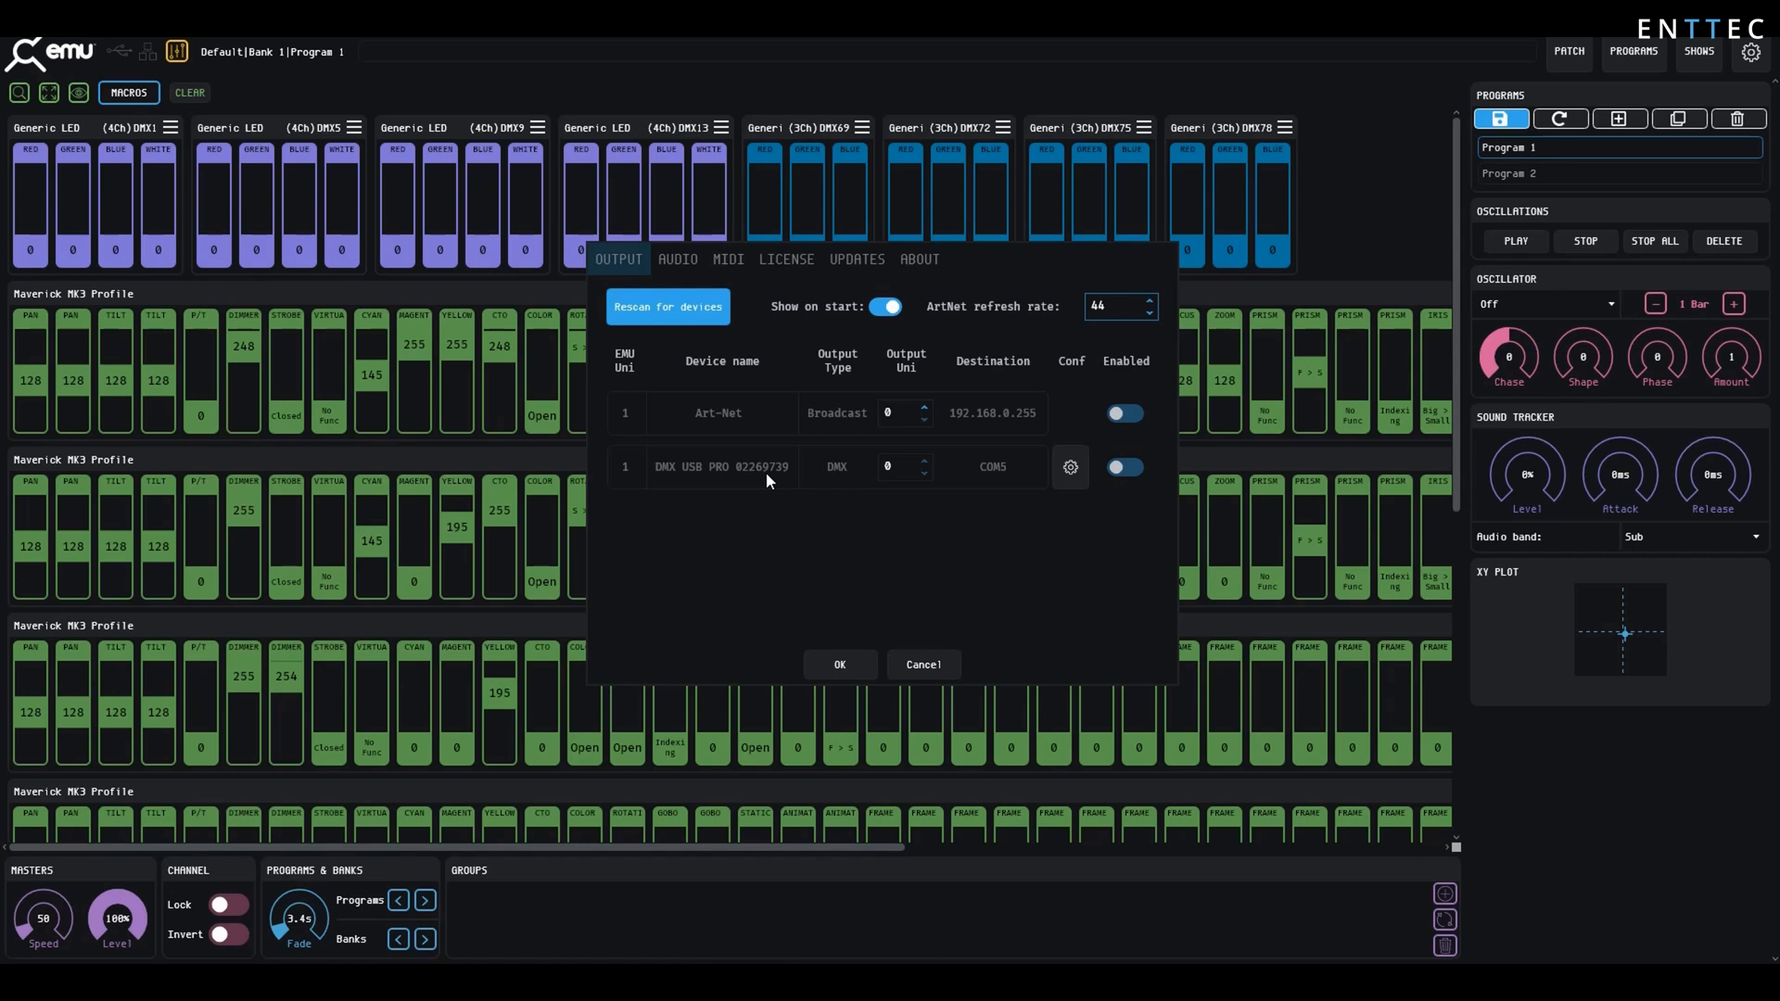
pyautogui.moveTo(749, 454)
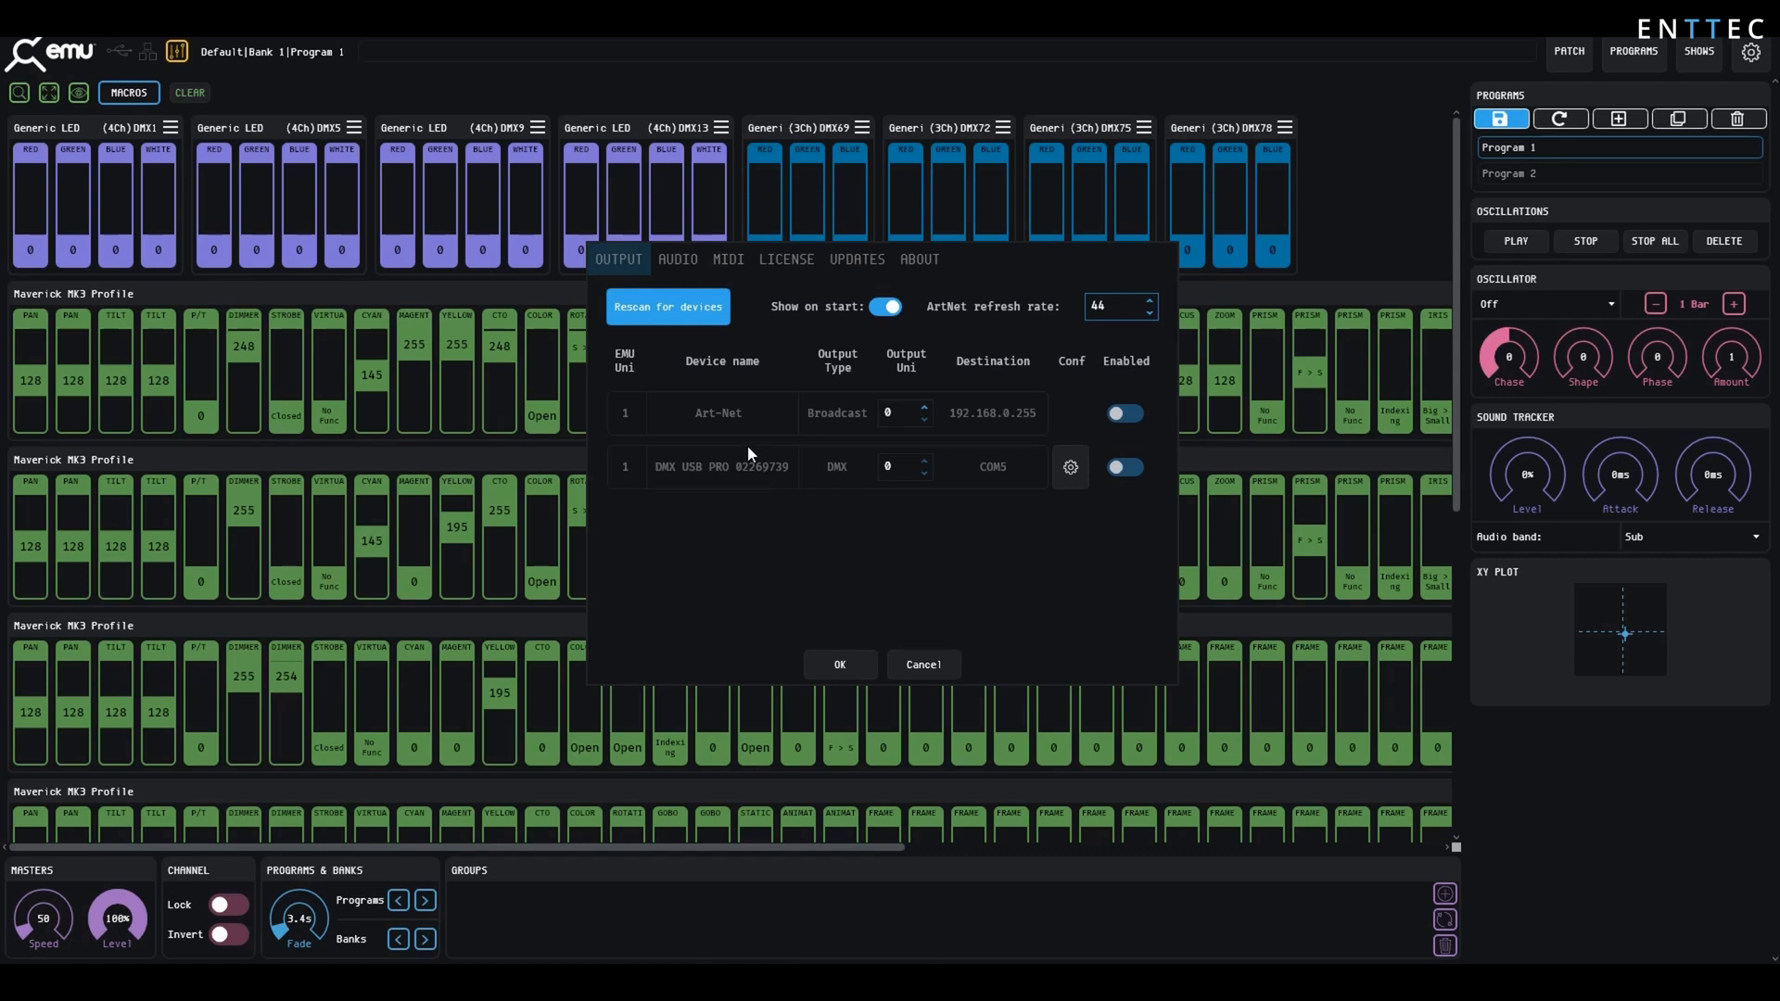
pyautogui.click(668, 306)
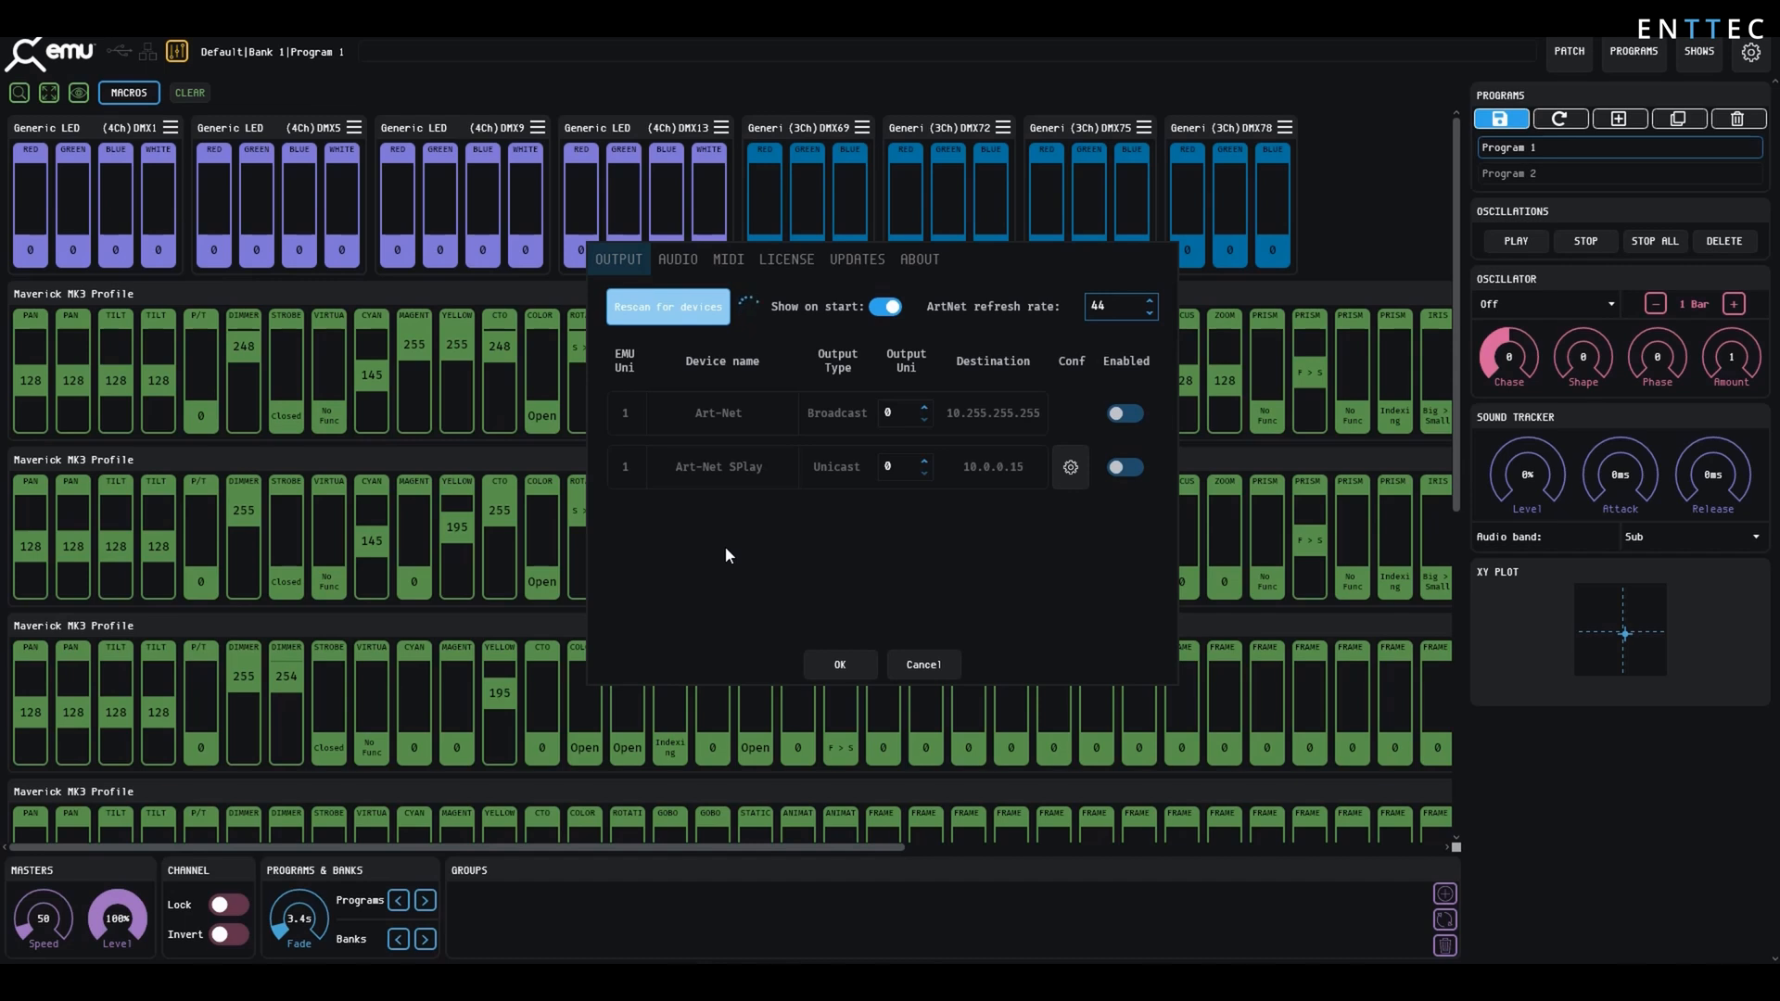
# Let the rescan finish so the DMX USB PRO on COM5 joins the two Art-Net outputs.
pyautogui.click(667, 306)
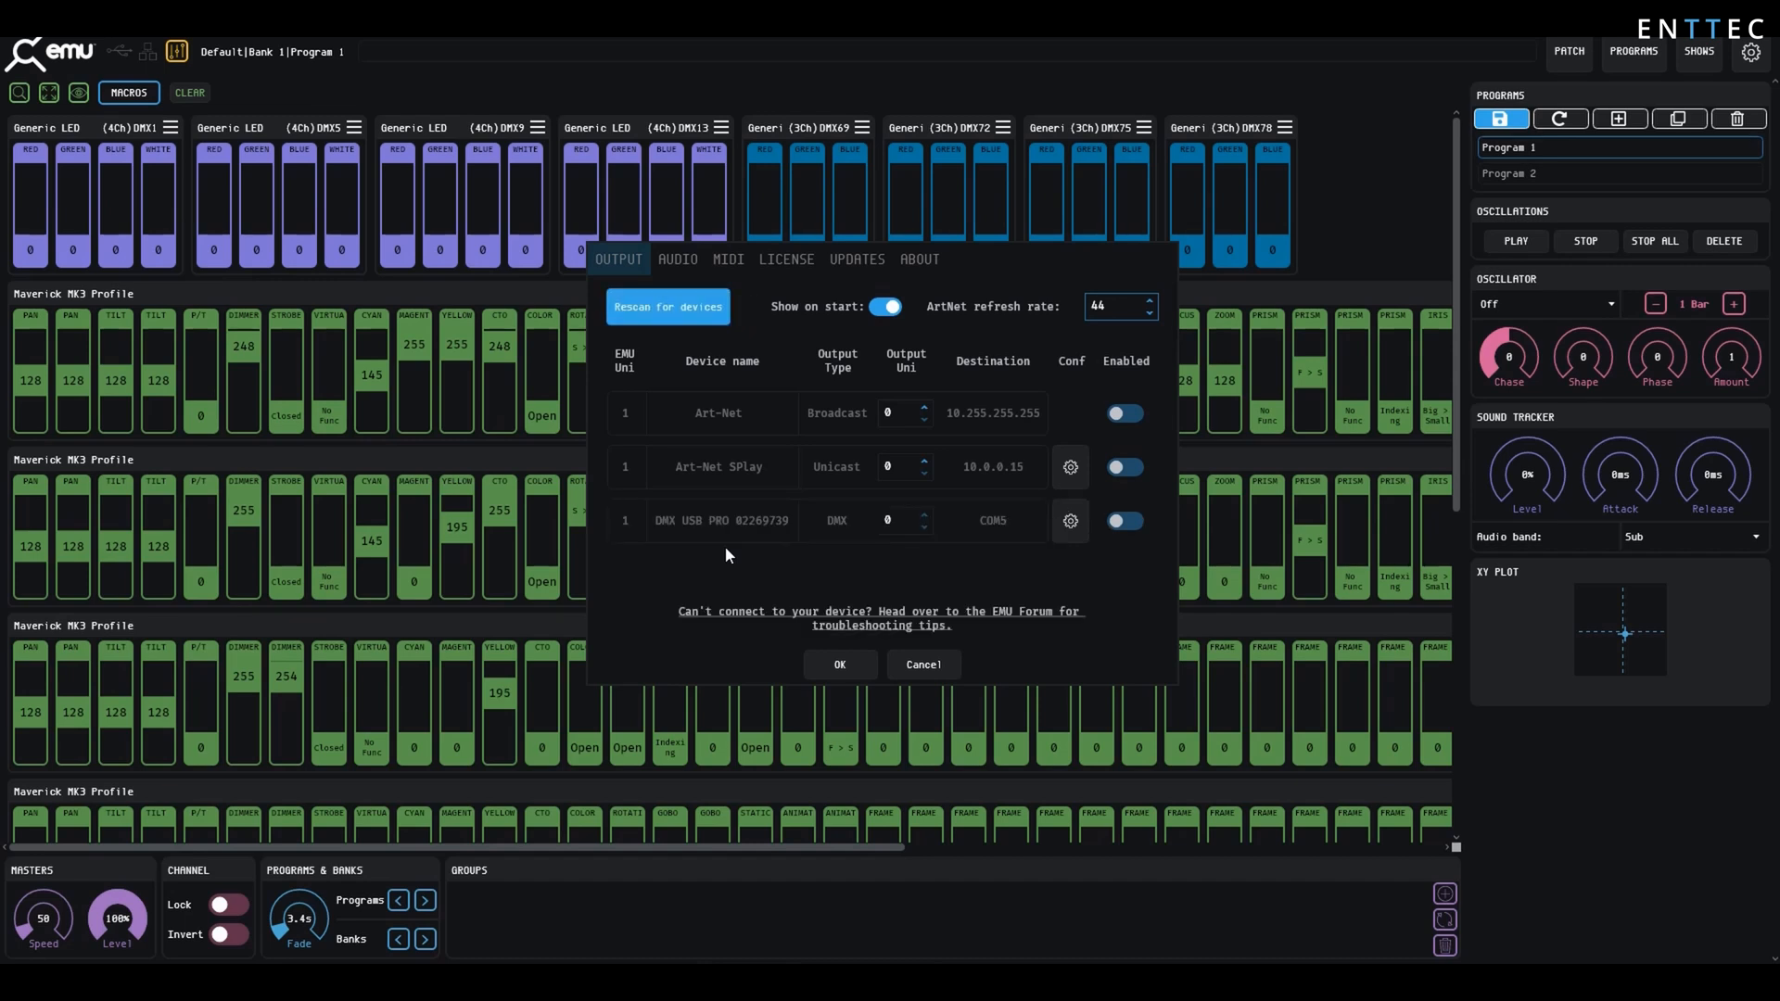
pyautogui.moveTo(1067, 467)
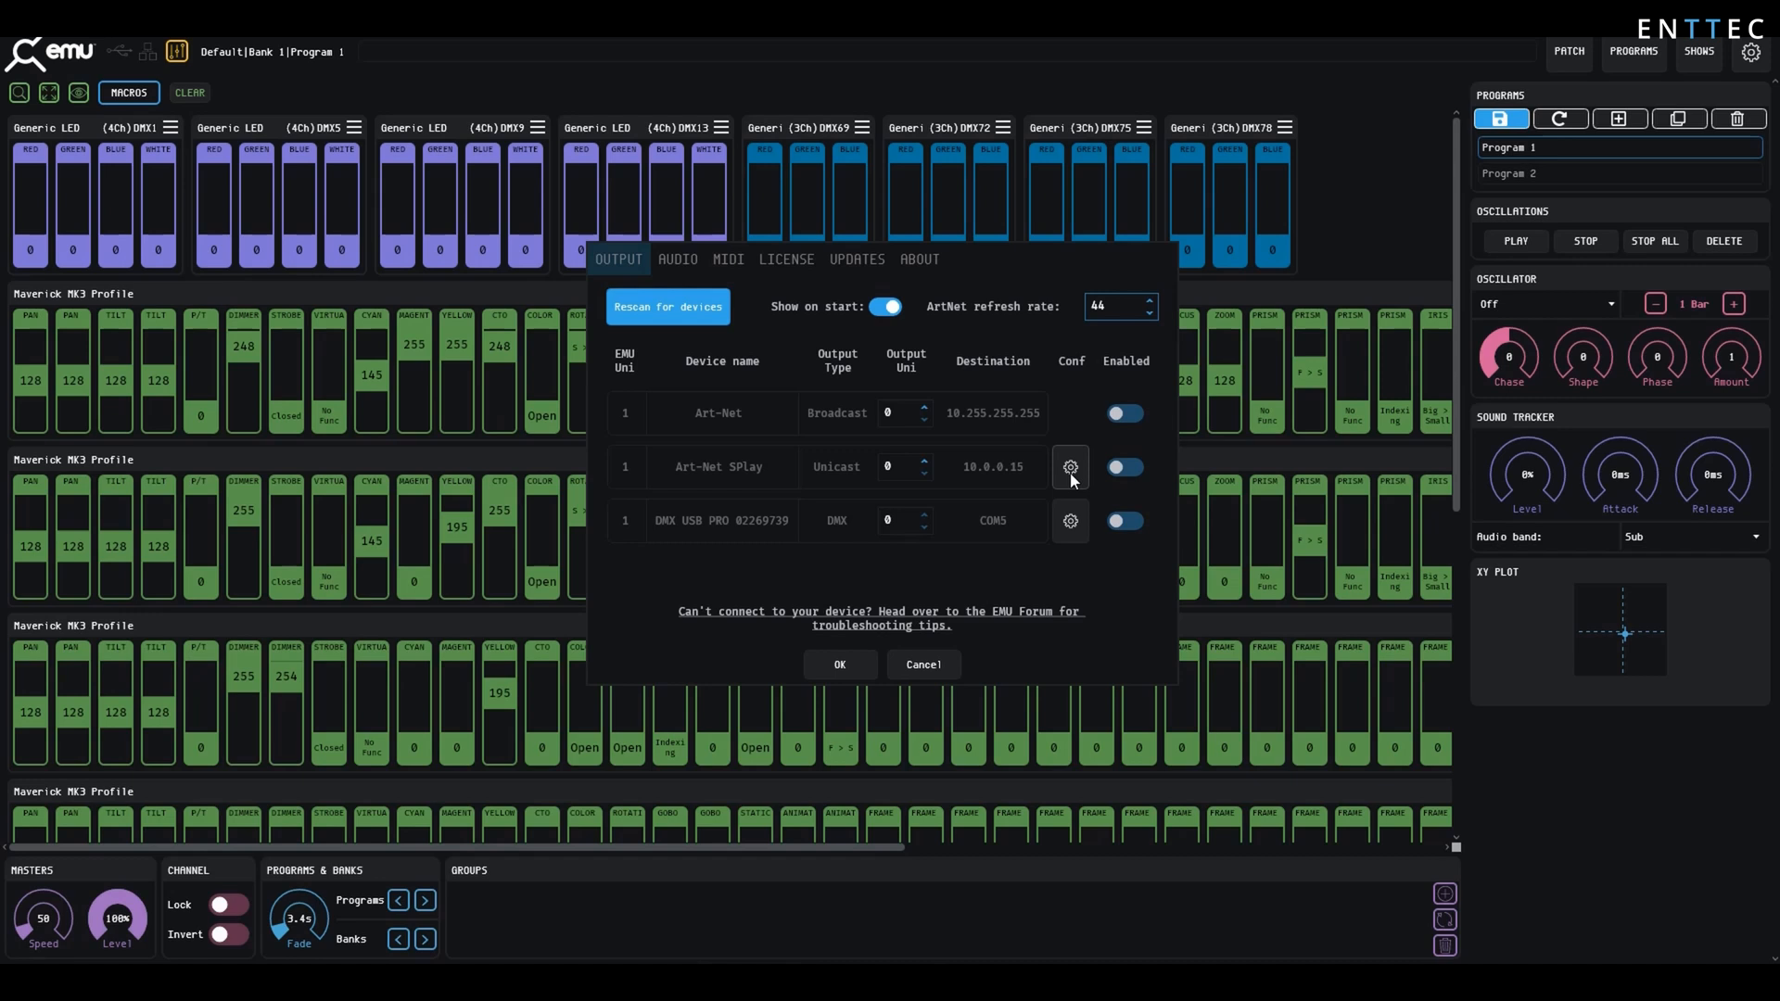
pyautogui.moveTo(982, 554)
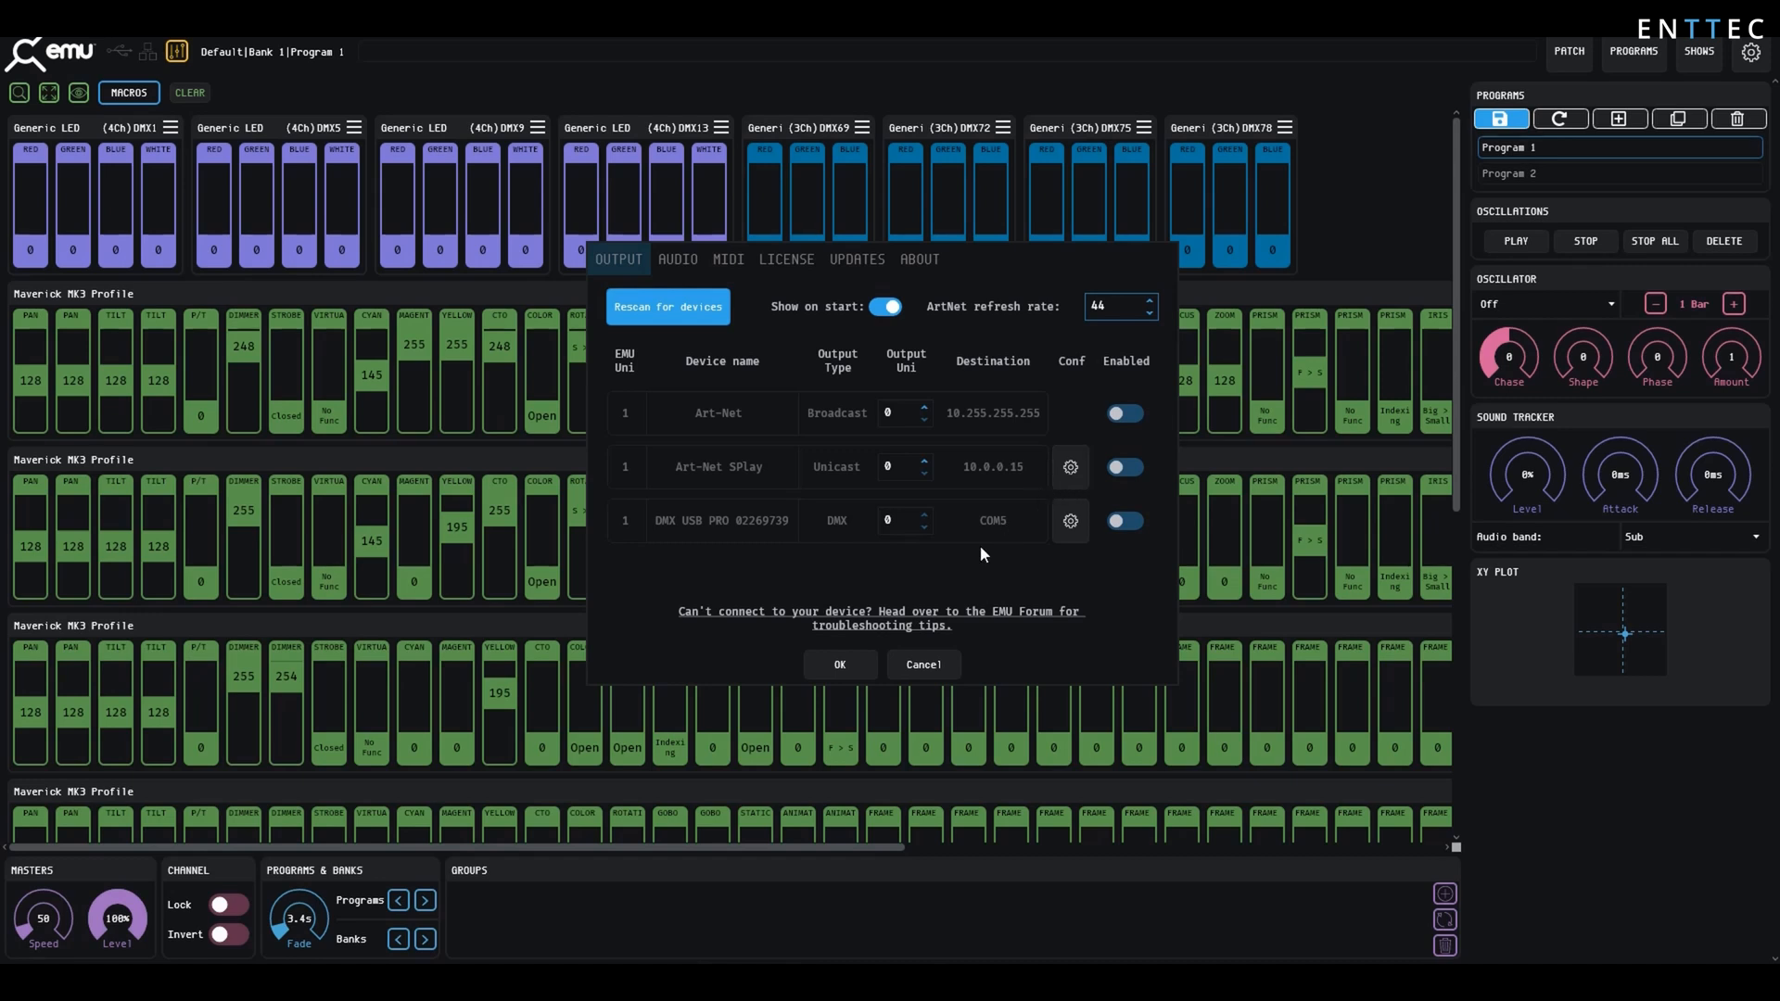
pyautogui.click(1124, 521)
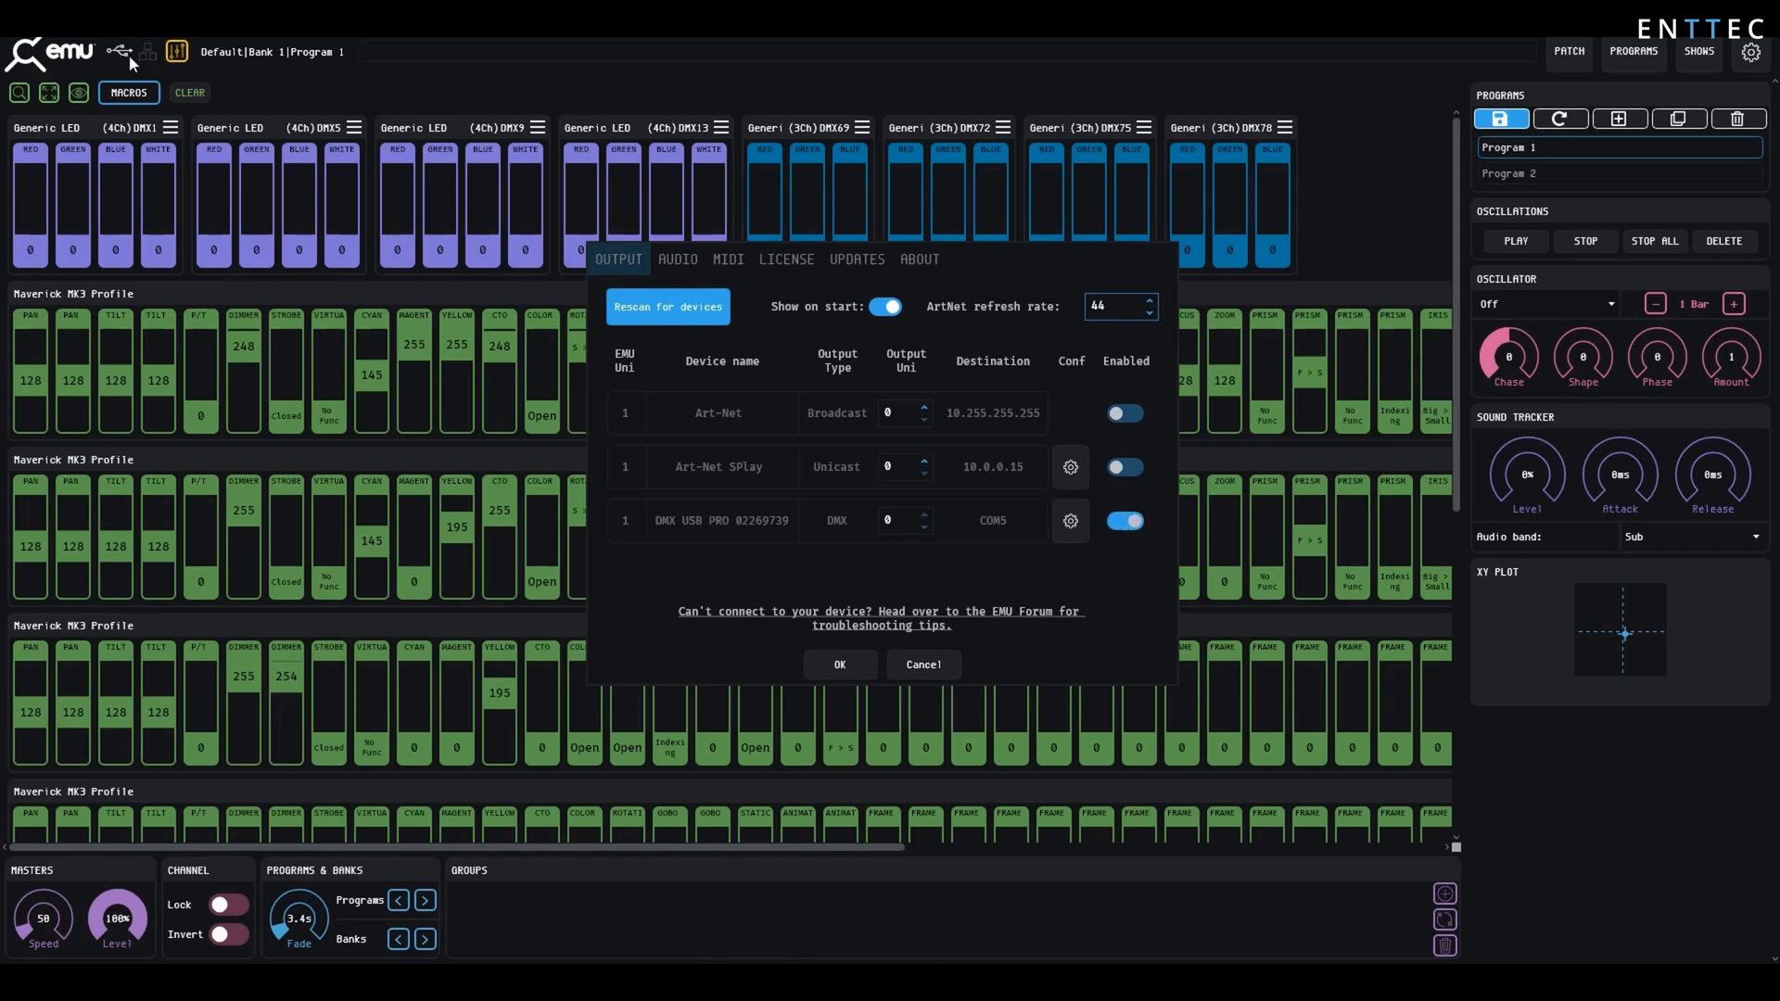
pyautogui.moveTo(988, 450)
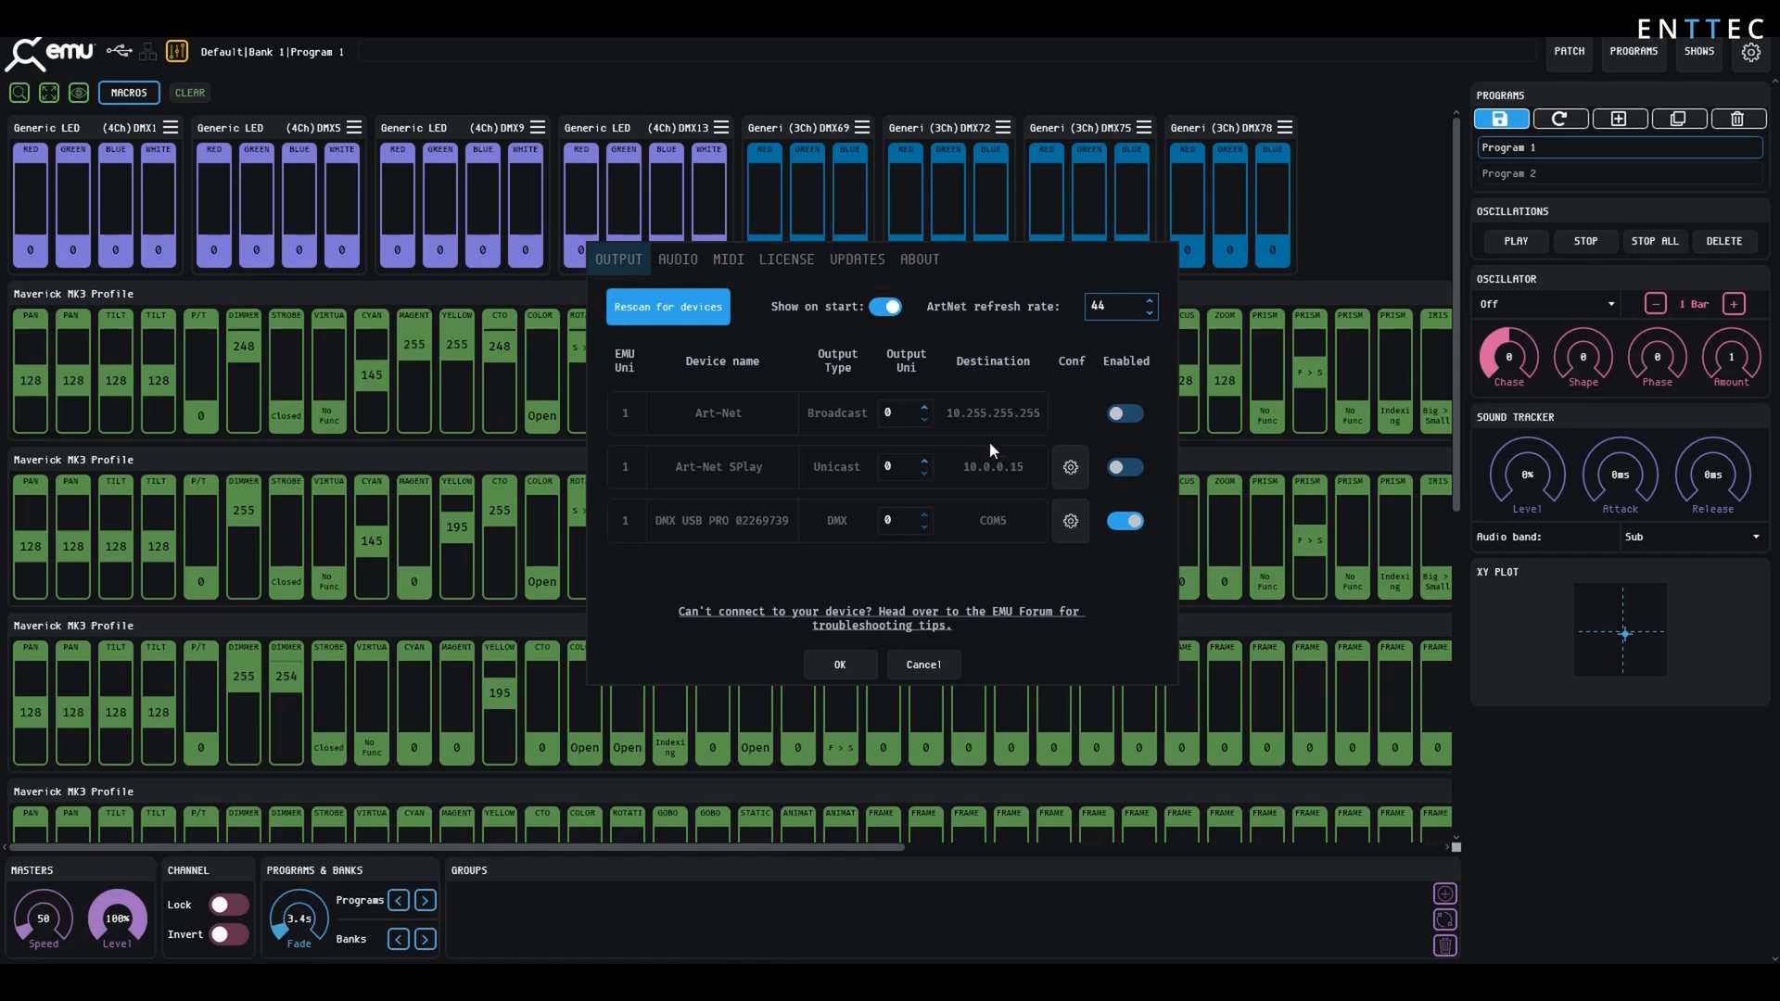
pyautogui.click(1124, 521)
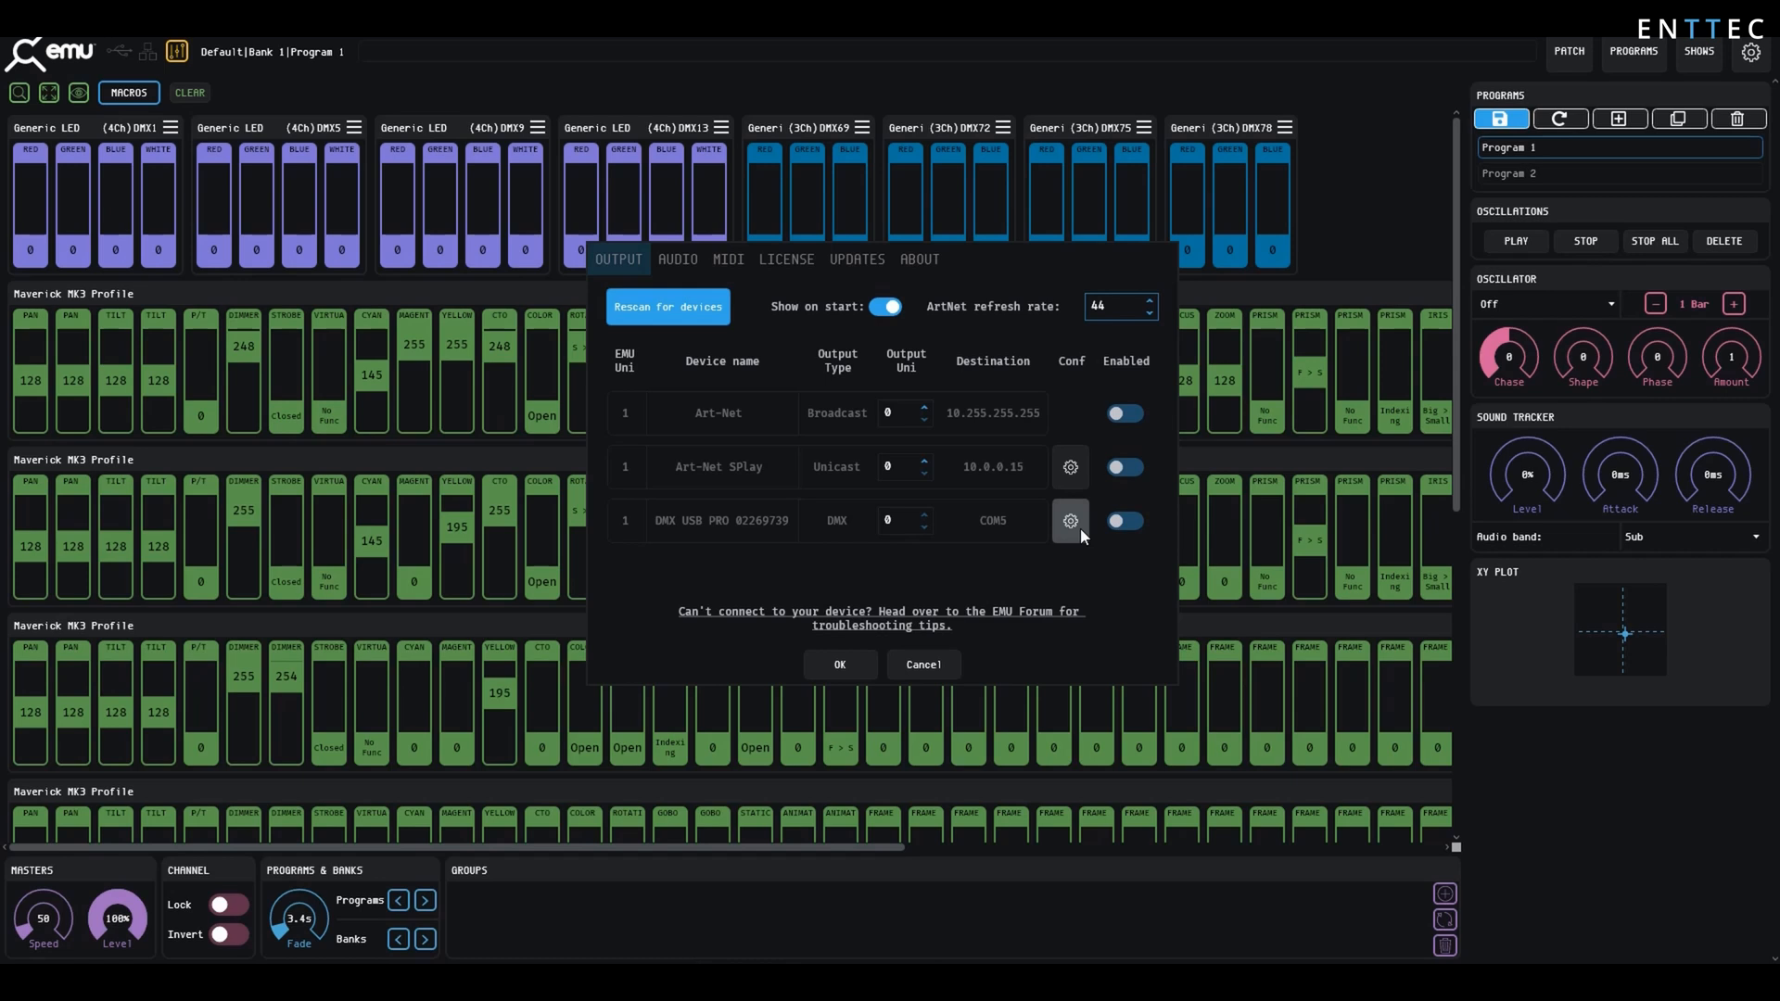
# In the DMX USB PRO COM5 settings, lower the packet refresh rate to 30 per second.
pyautogui.click(1068, 521)
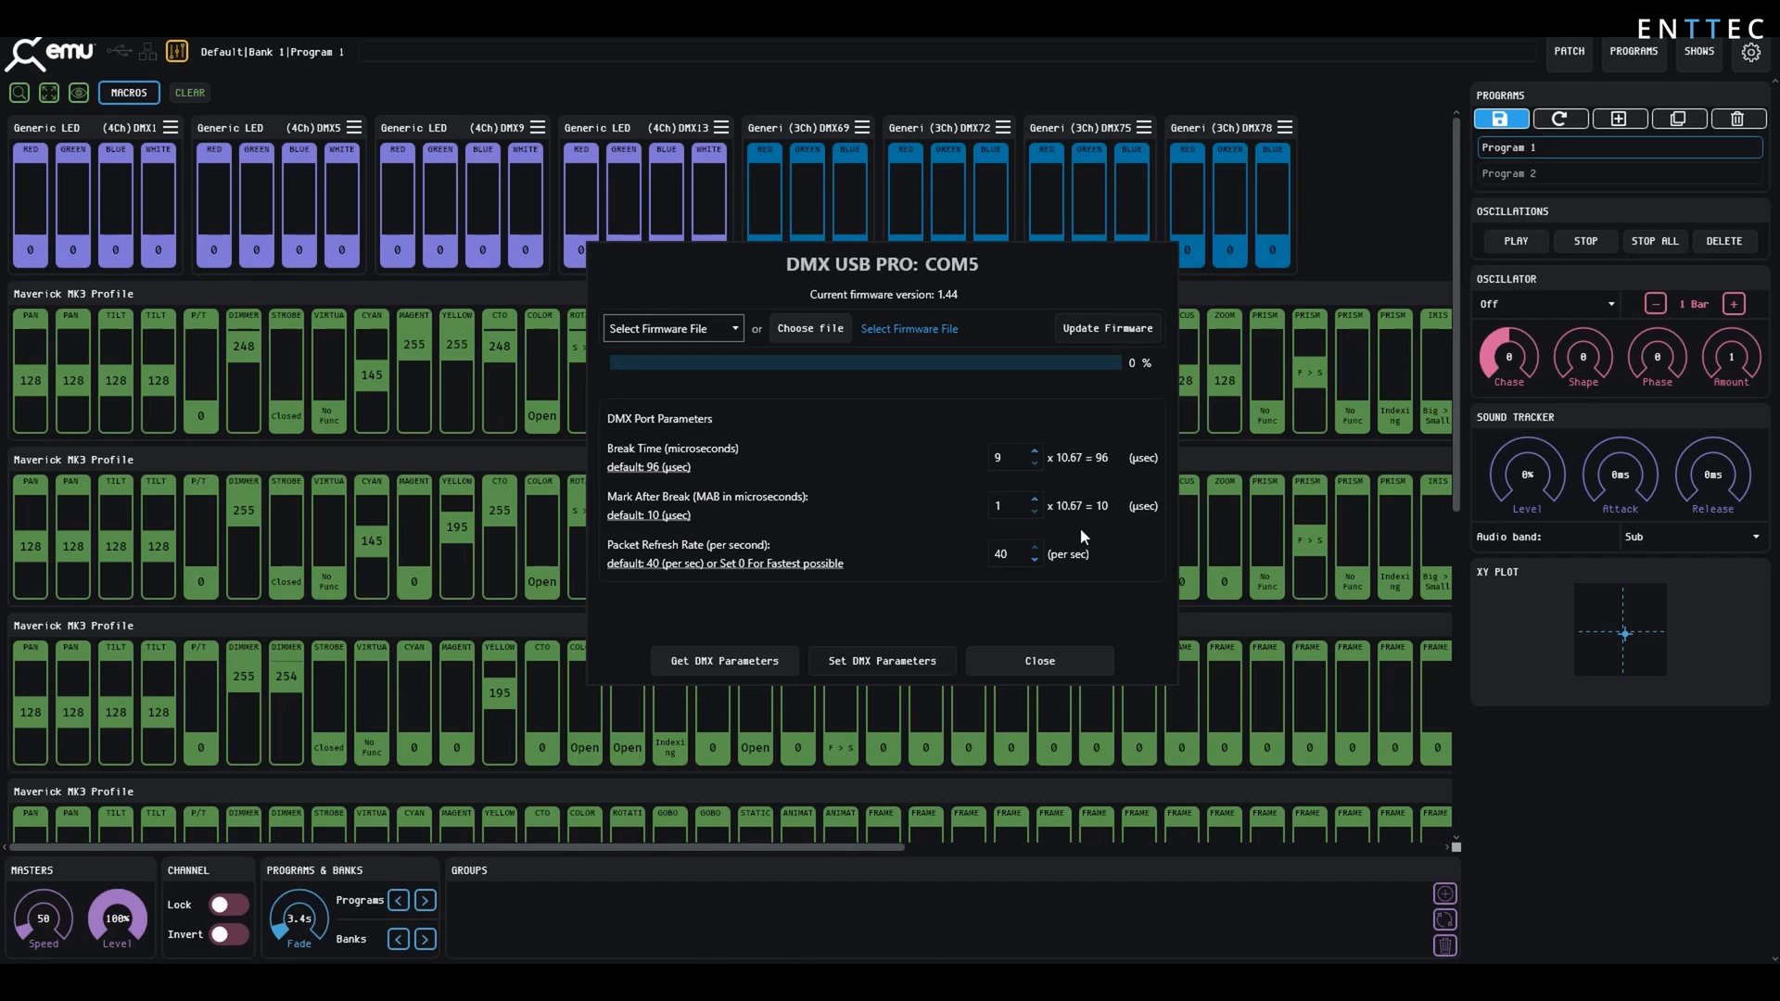
pyautogui.moveTo(1064, 549)
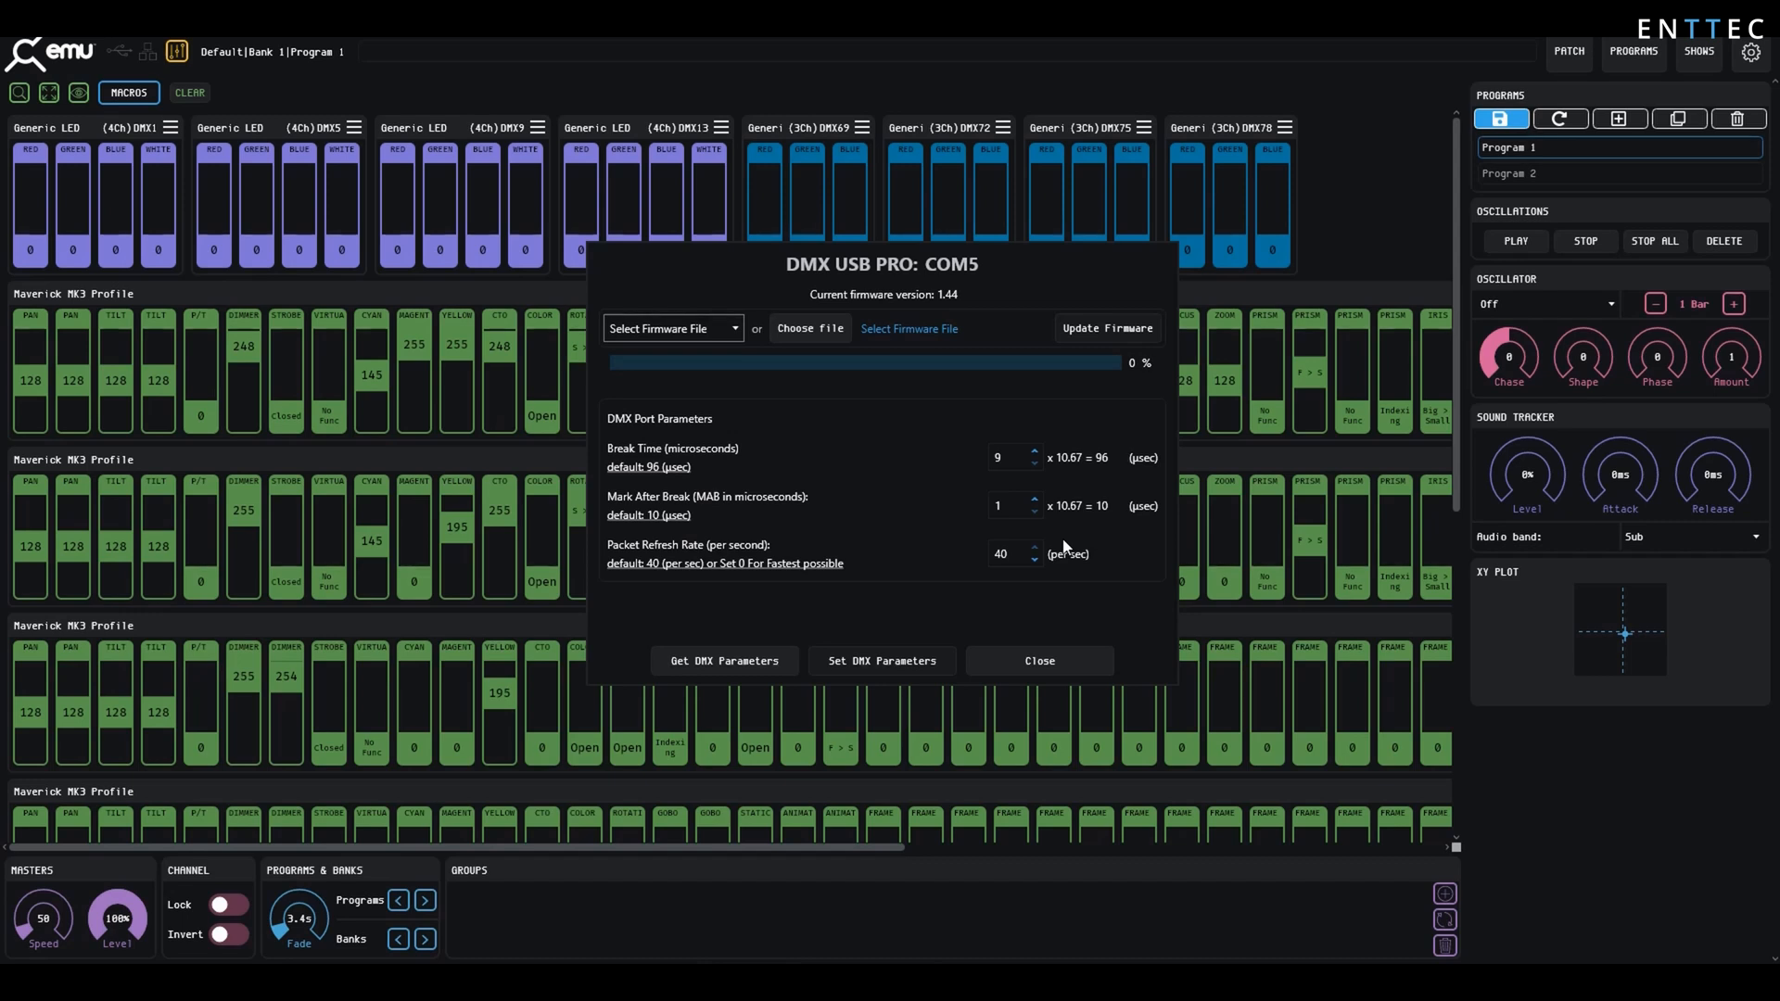
pyautogui.click(1035, 558)
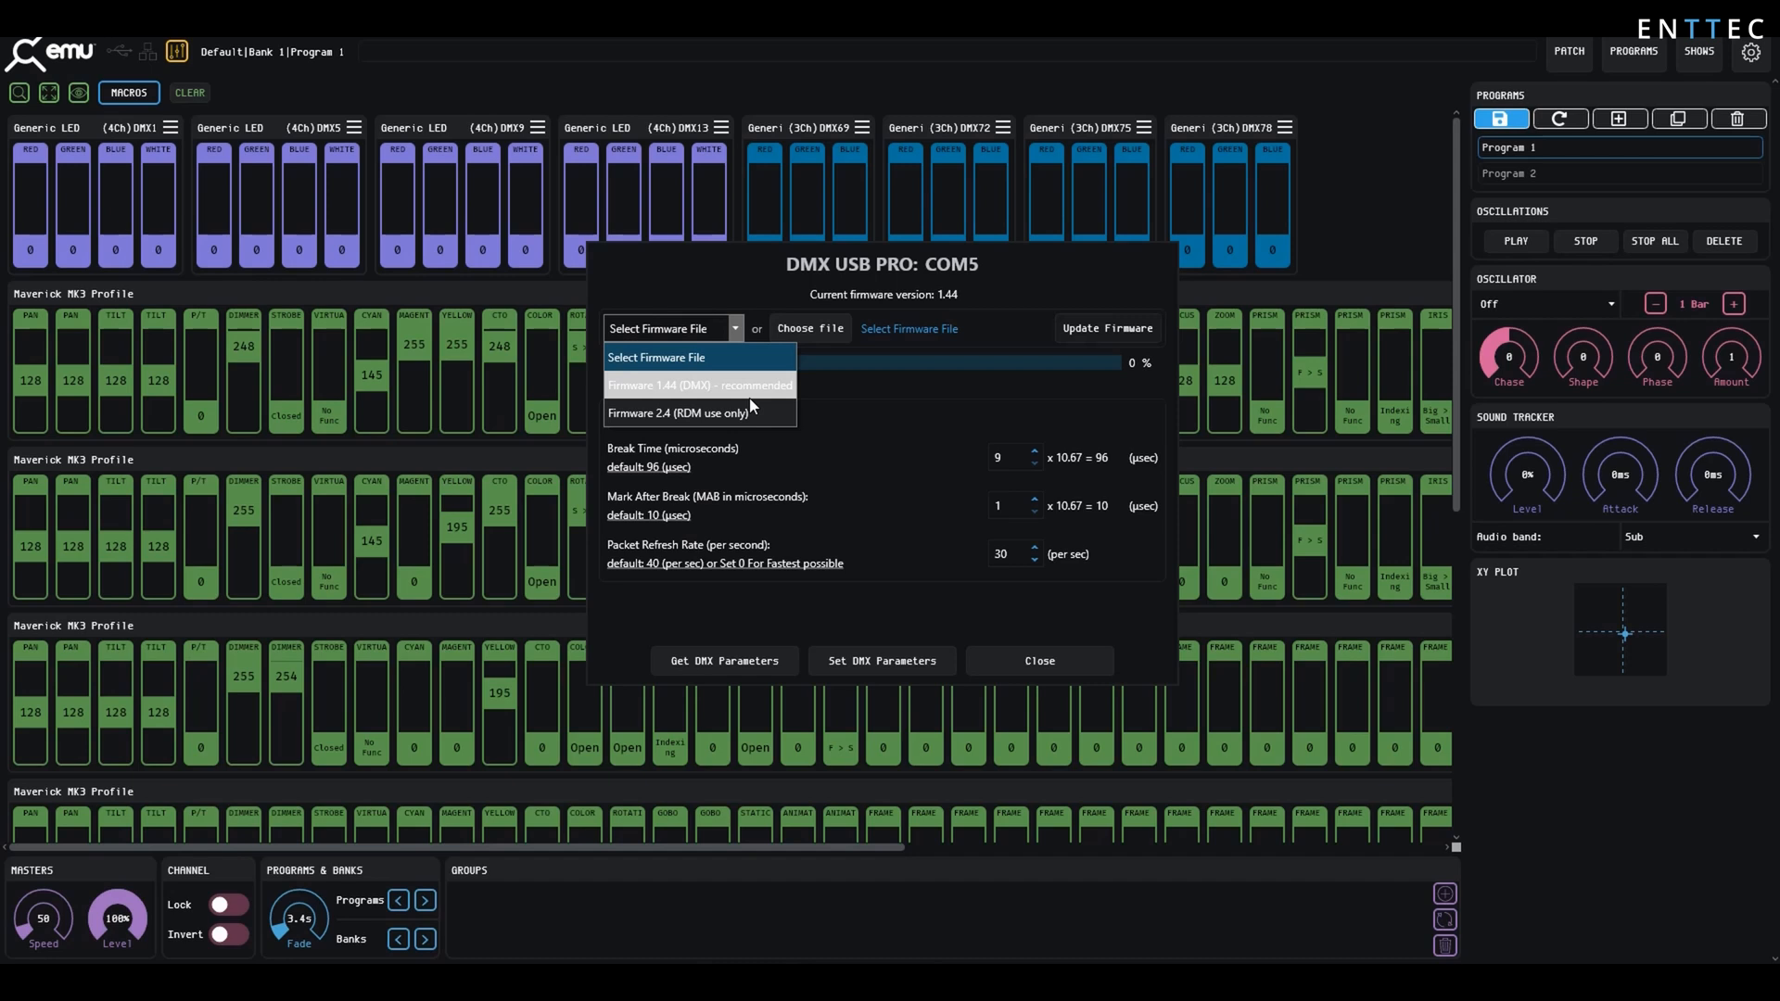
pyautogui.moveTo(812, 393)
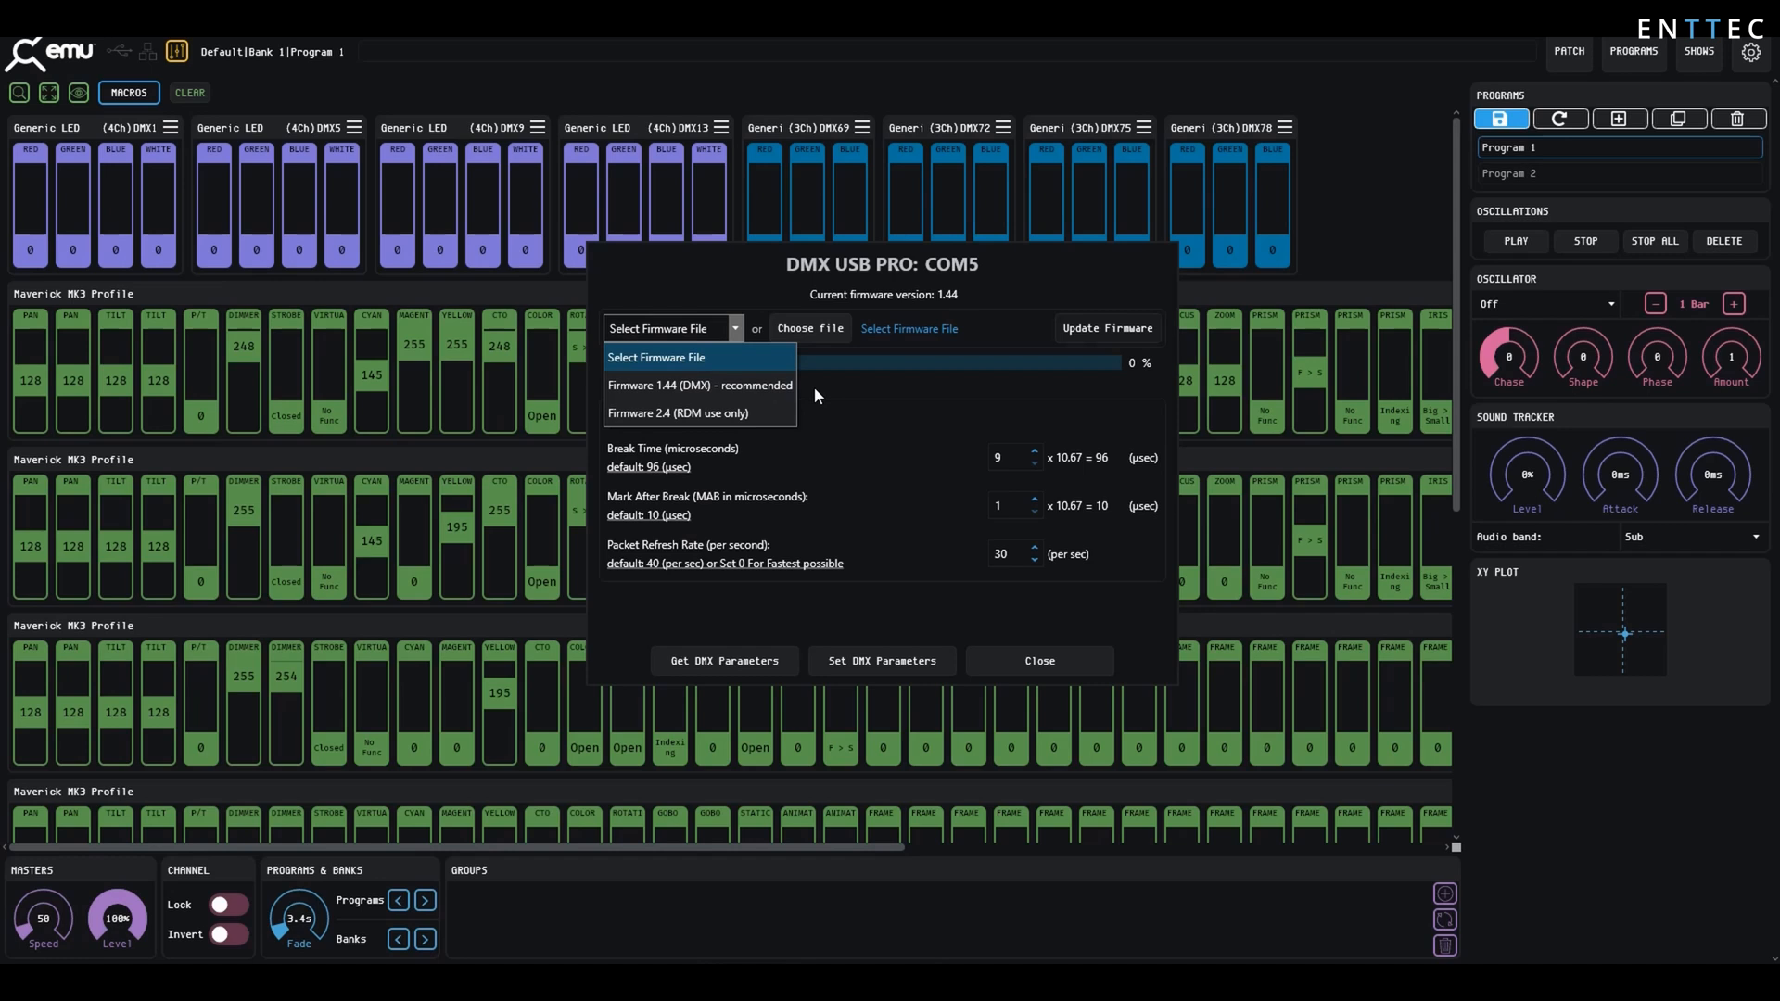
pyautogui.moveTo(813, 397)
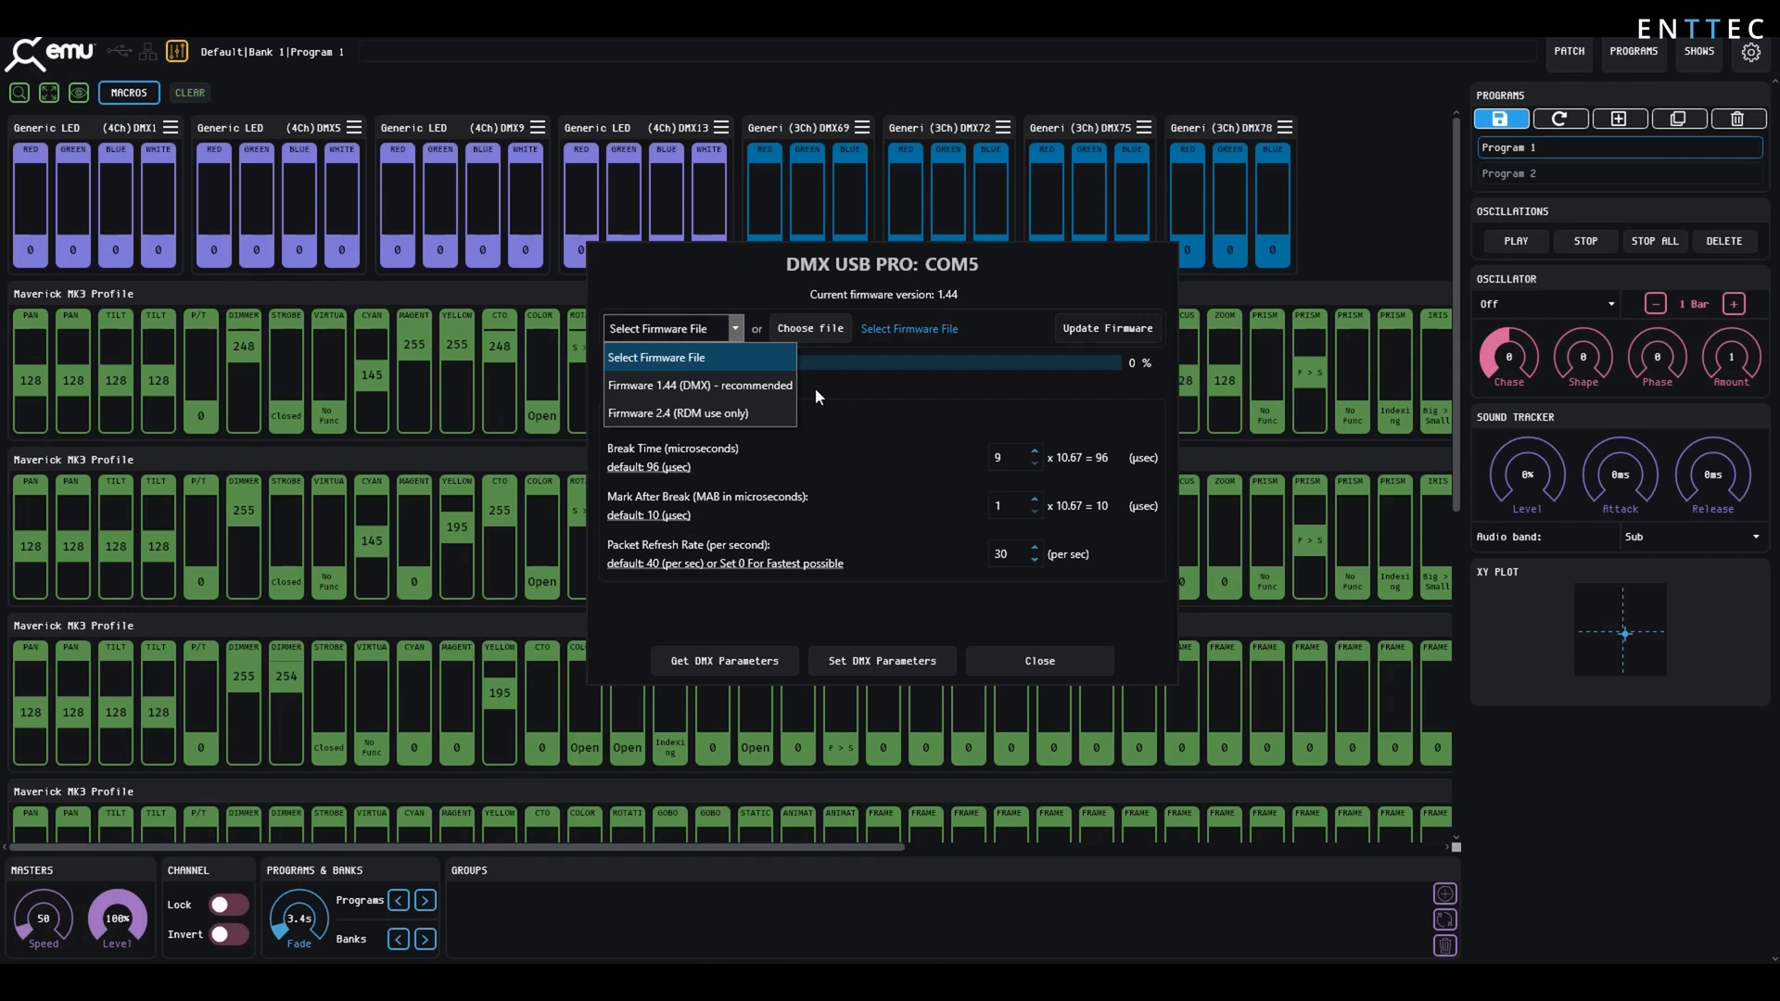
# Select the recommended Firmware 1.44 (DMX) file and start installing it on the device.
pyautogui.click(671, 328)
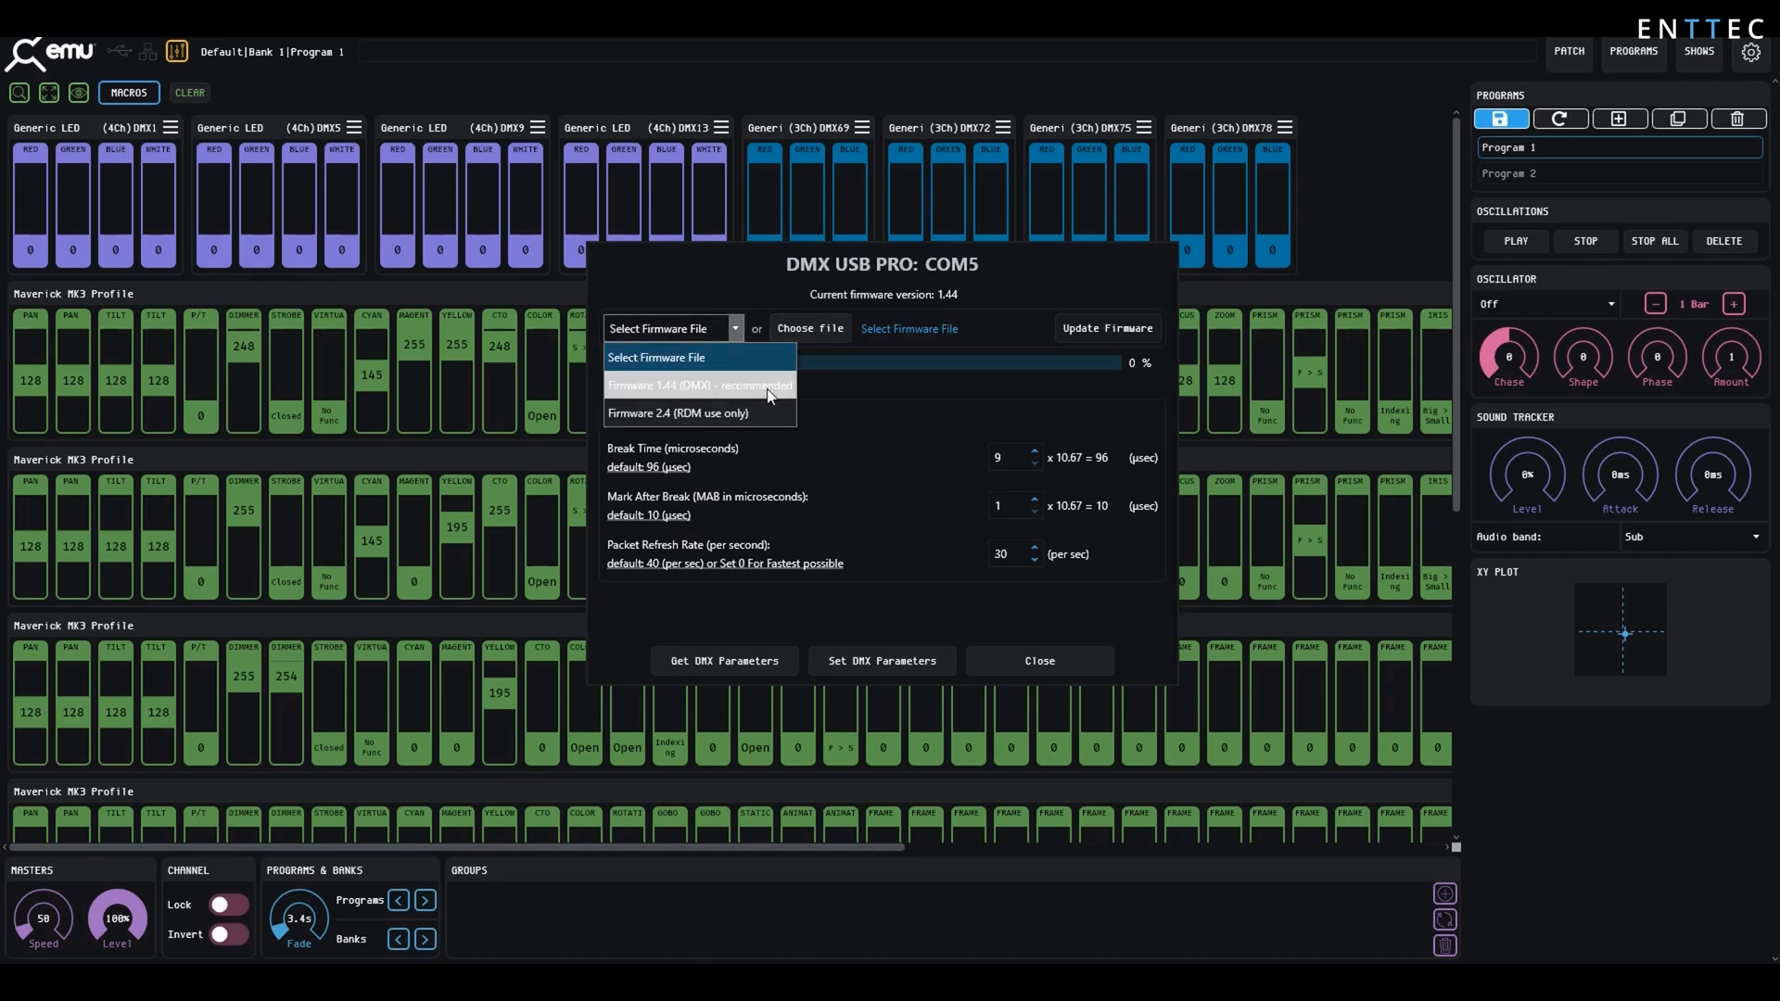
pyautogui.click(699, 383)
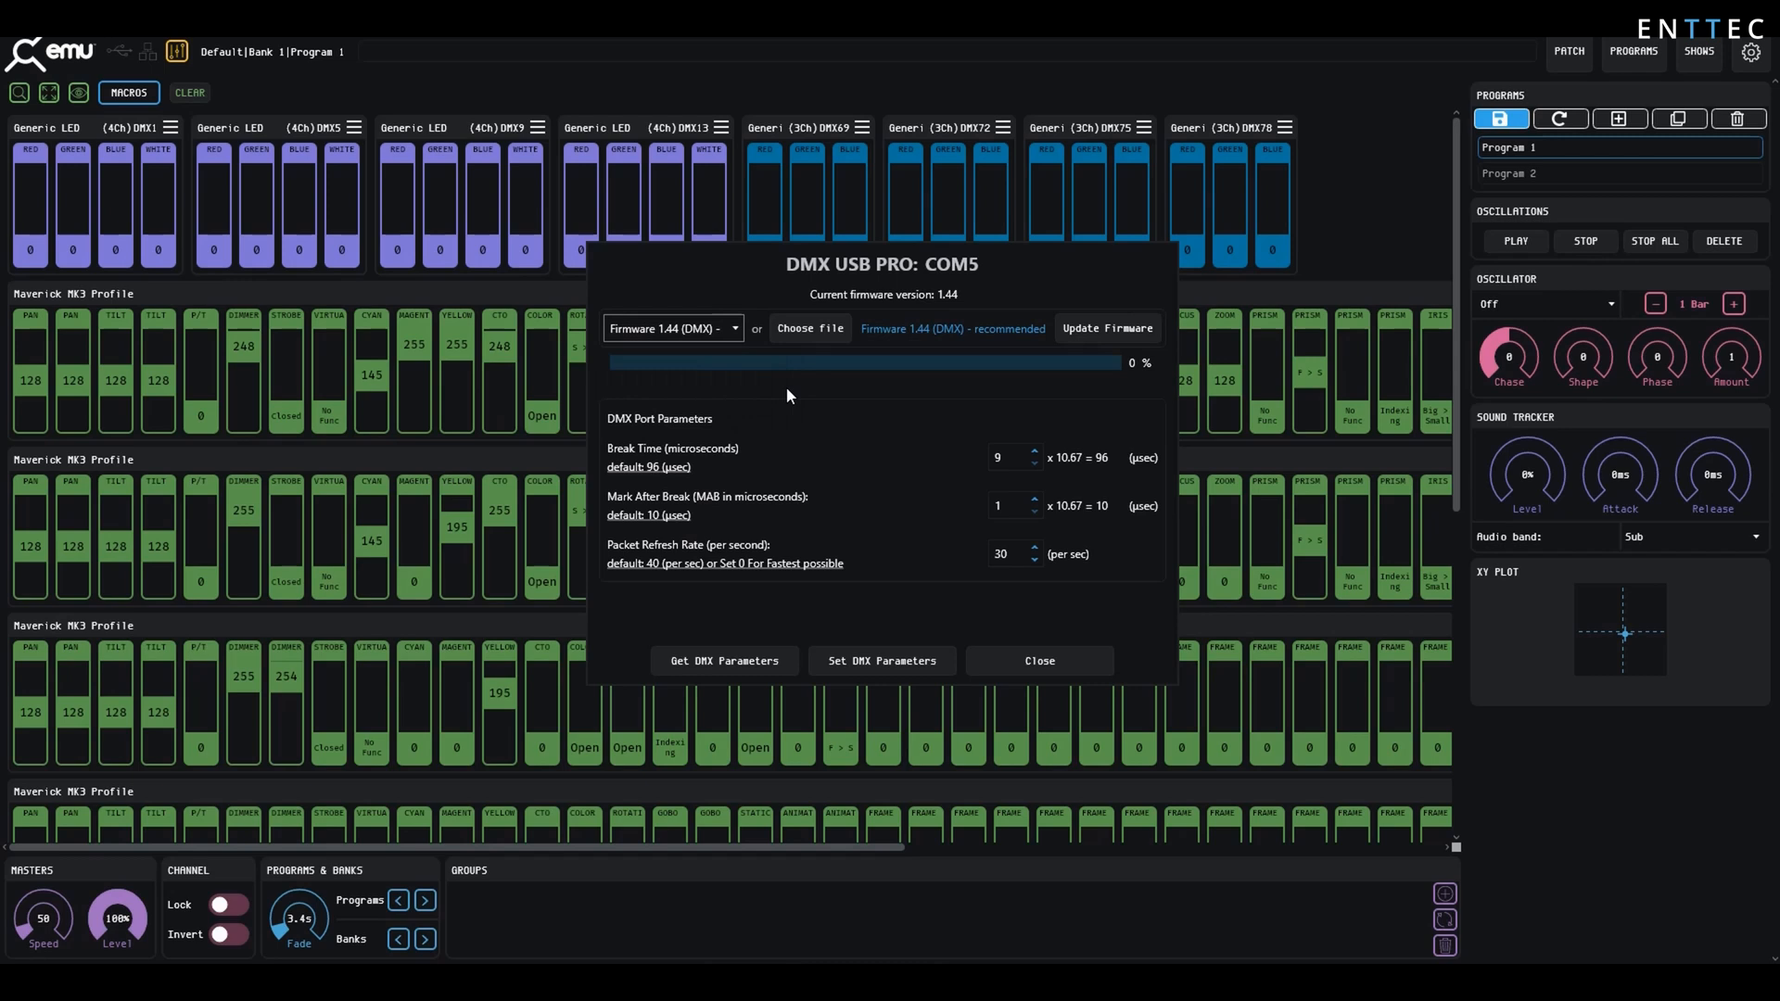
pyautogui.click(1105, 328)
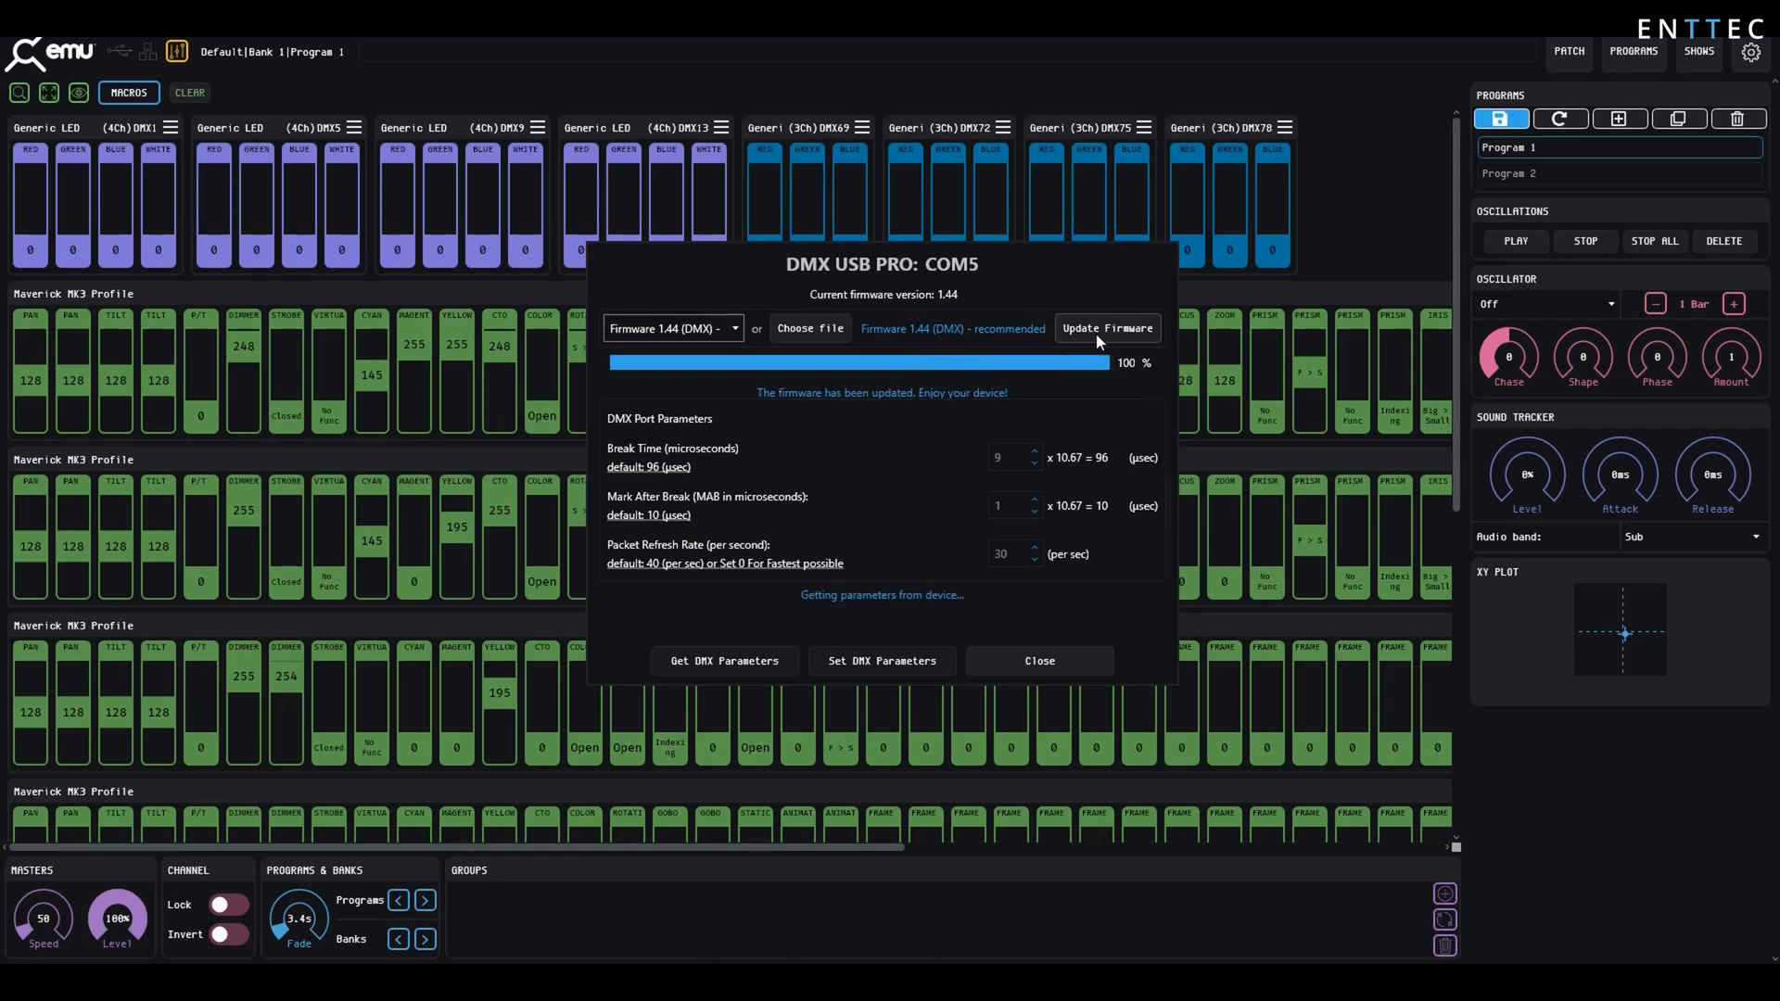
pyautogui.moveTo(1064, 610)
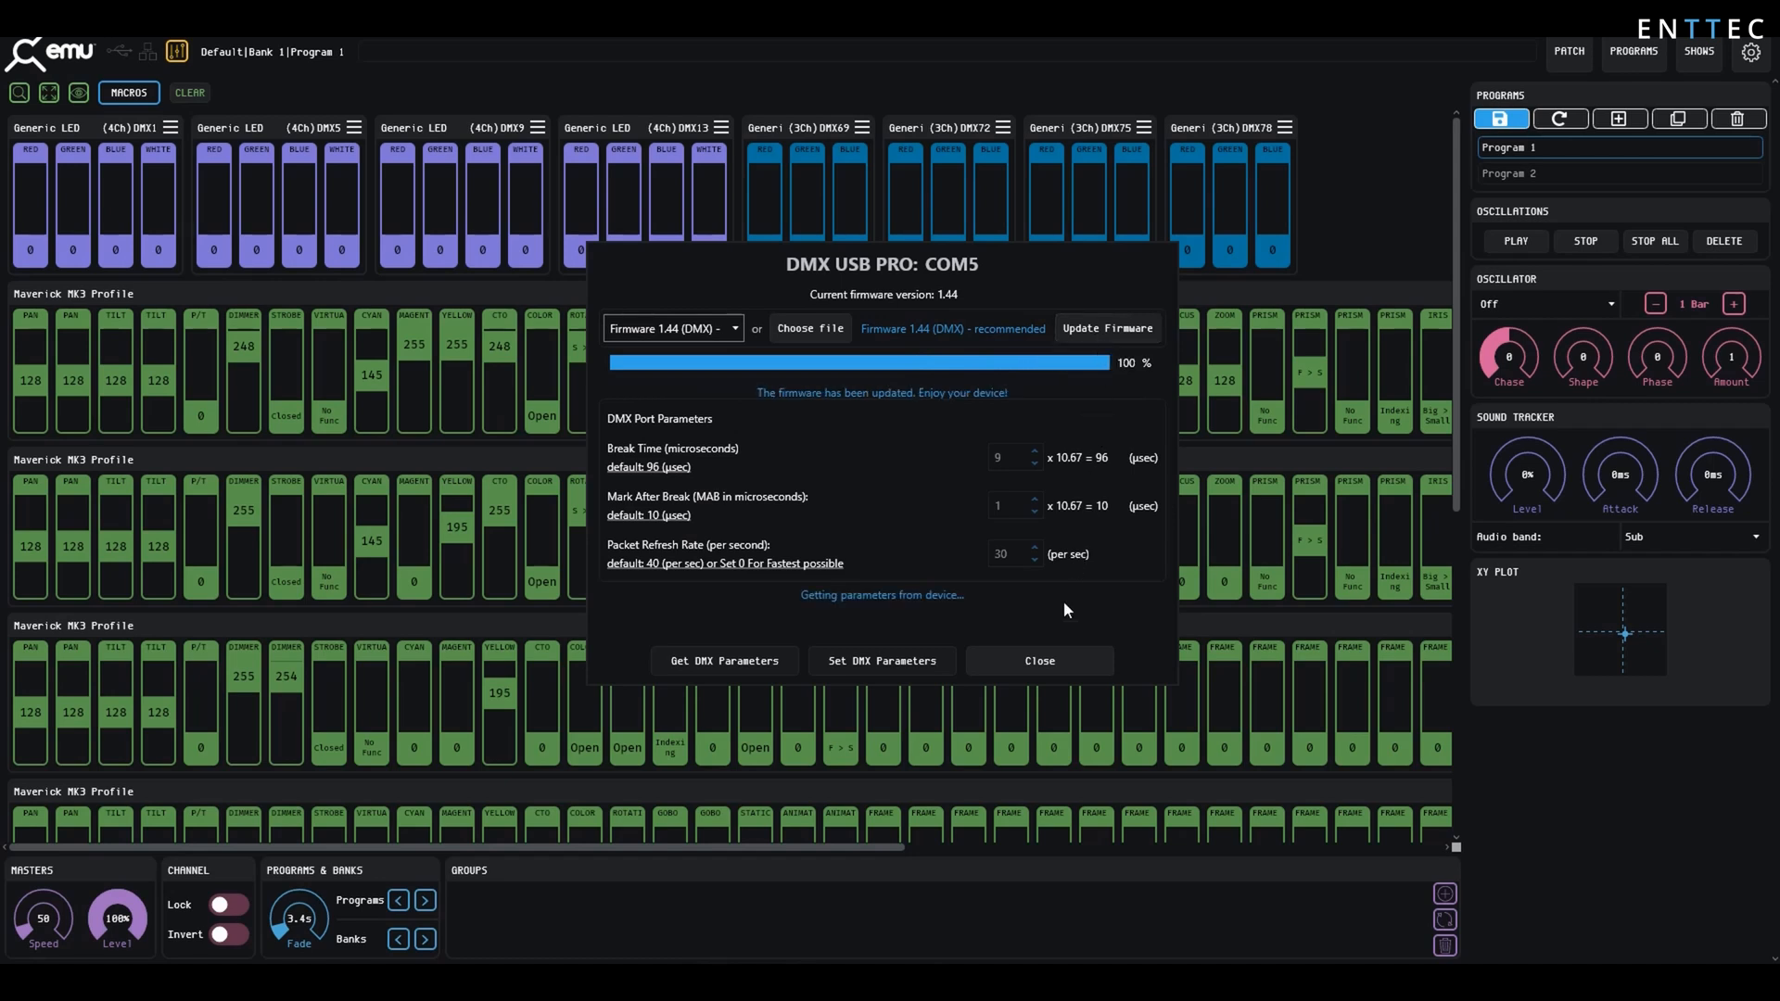
# After the firmware update succeeds at 100%, close the DMX USB PRO settings.
pyautogui.click(725, 660)
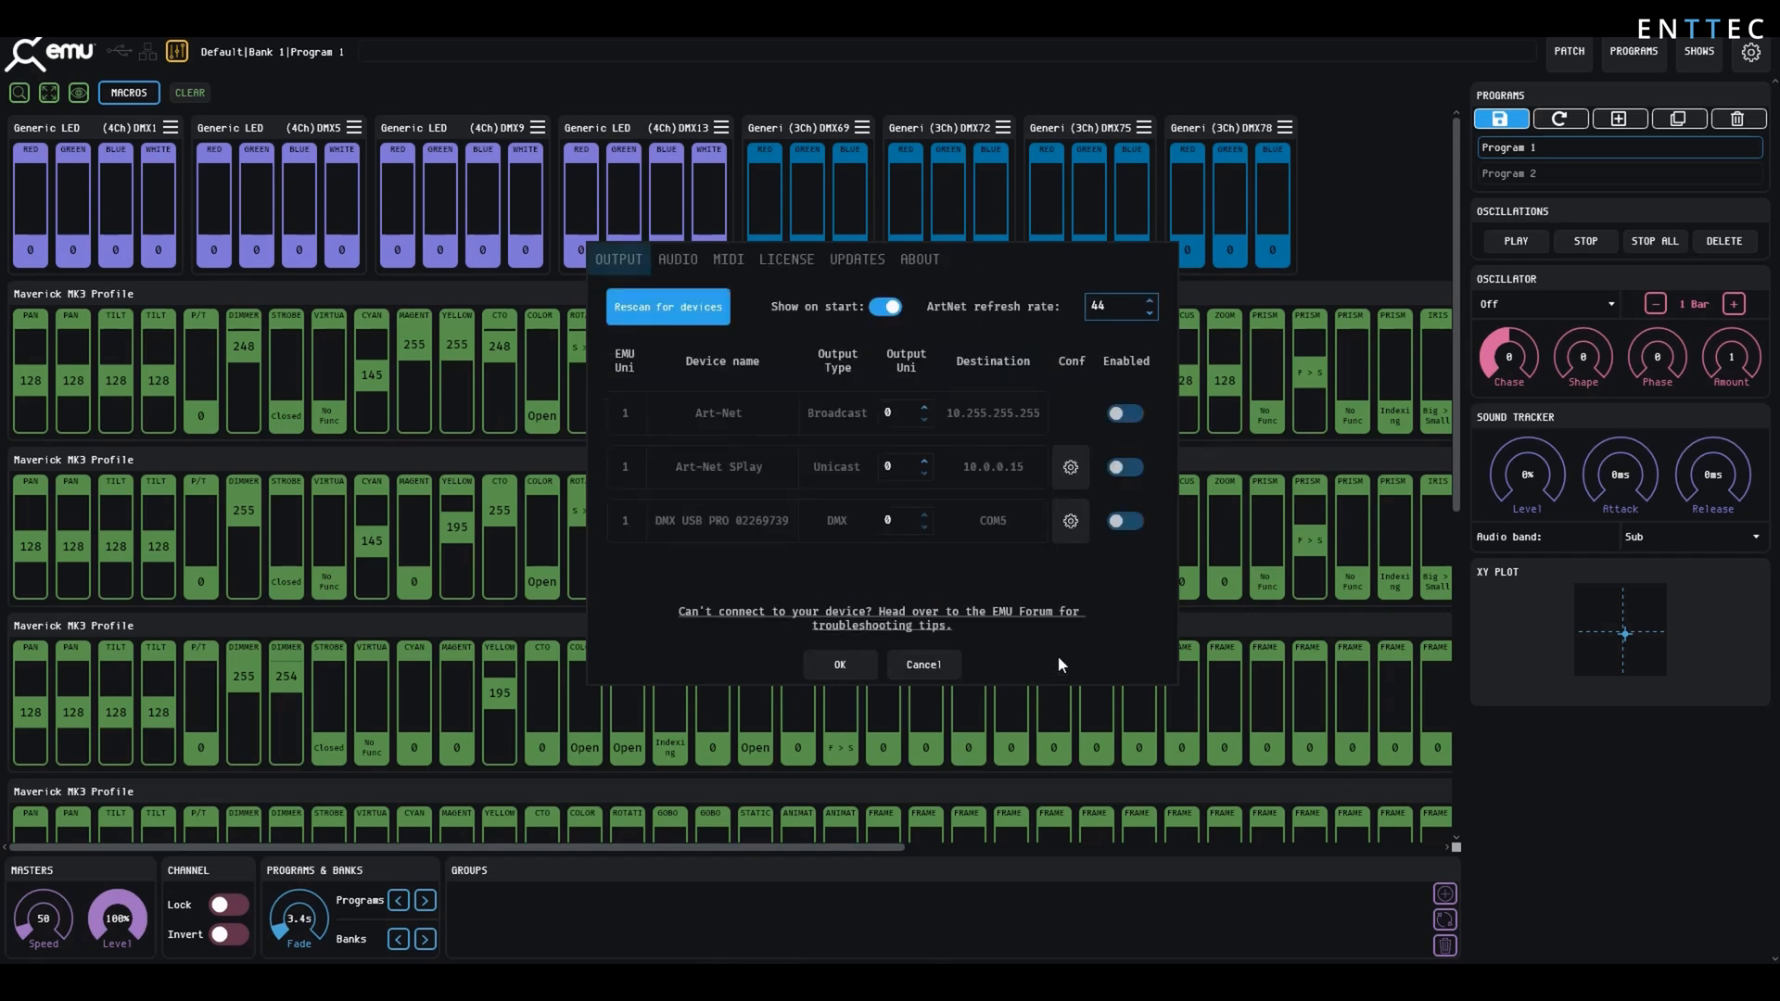
# Enable output to the DMX USB PRO on COM5, leaving both Art-Net outputs off.
pyautogui.click(1124, 519)
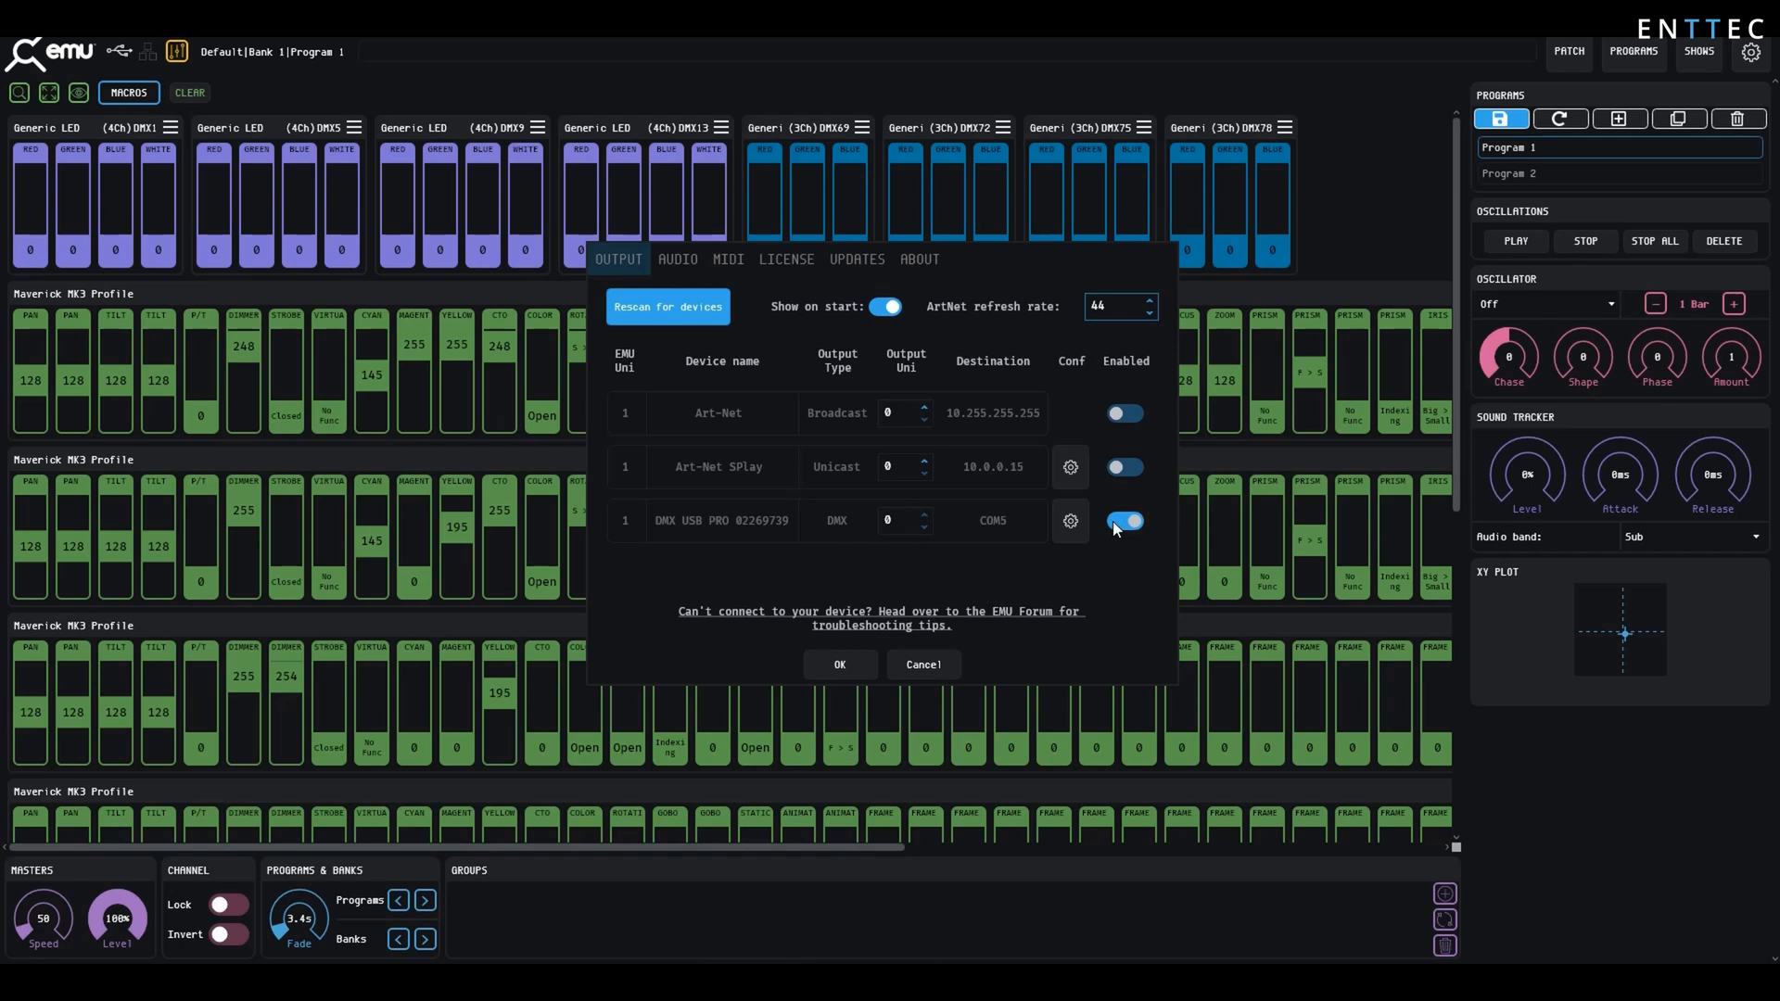